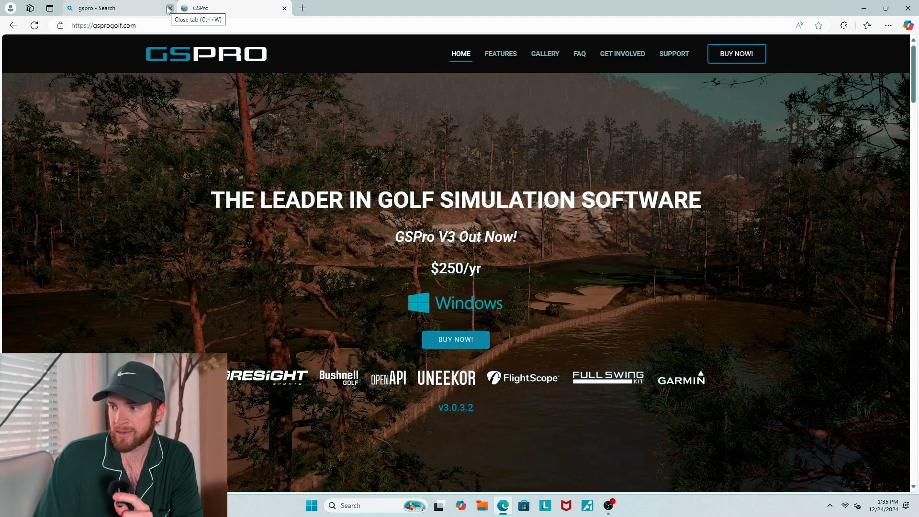
Close the search tab and view GSPro subscription pricing, choosing the Other (OpenAPI) option
left_click(169, 8)
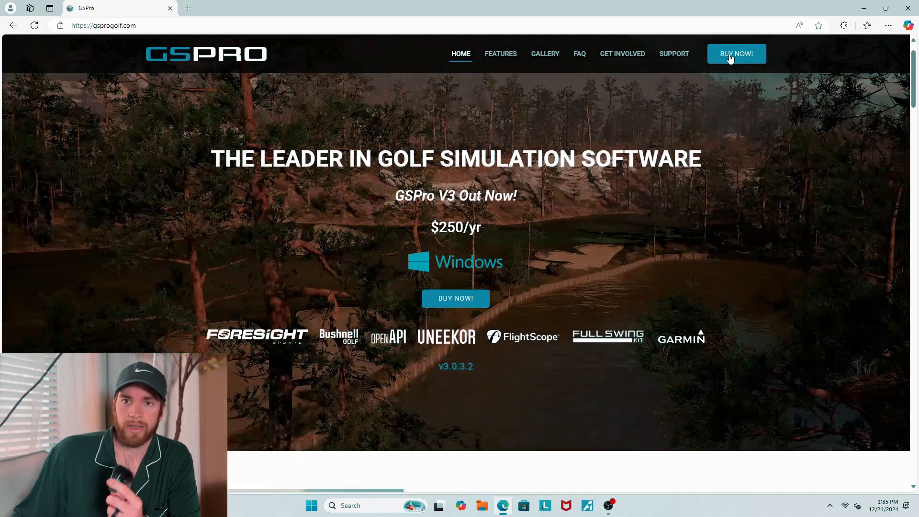
left_click(736, 53)
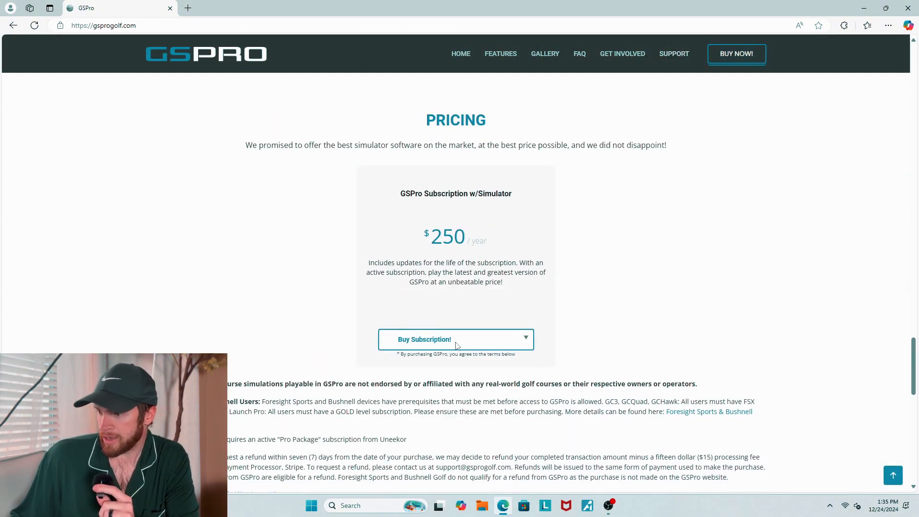
left_click(457, 339)
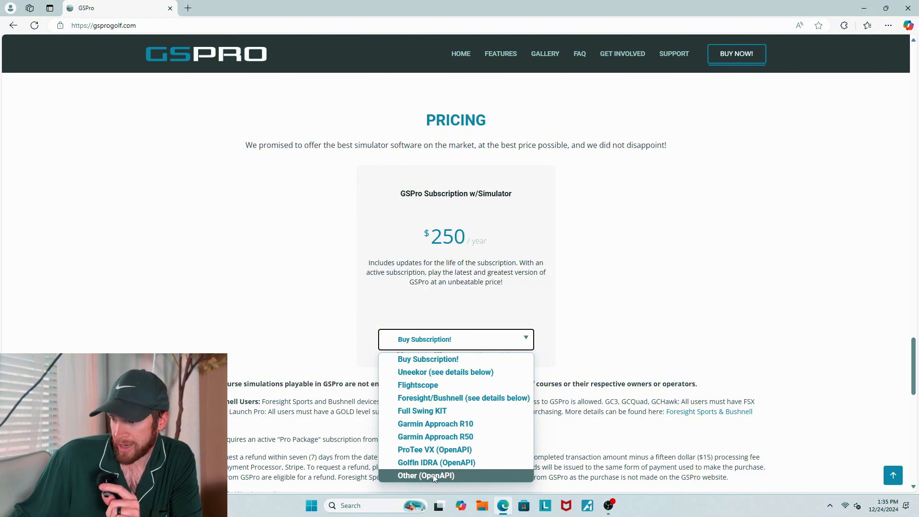
left_click(425, 476)
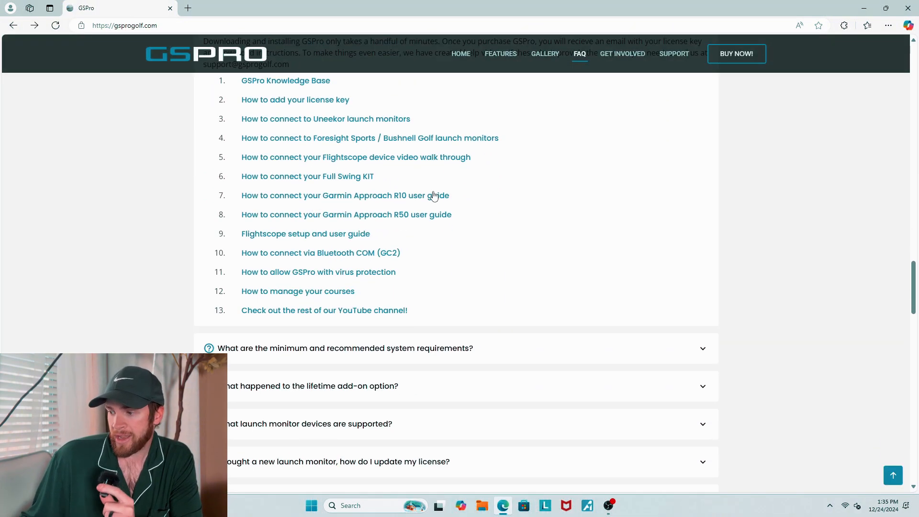
Scroll the FAQ and expand 'Lost the download link. Where can I download GSPro?'
scroll("down", 3)
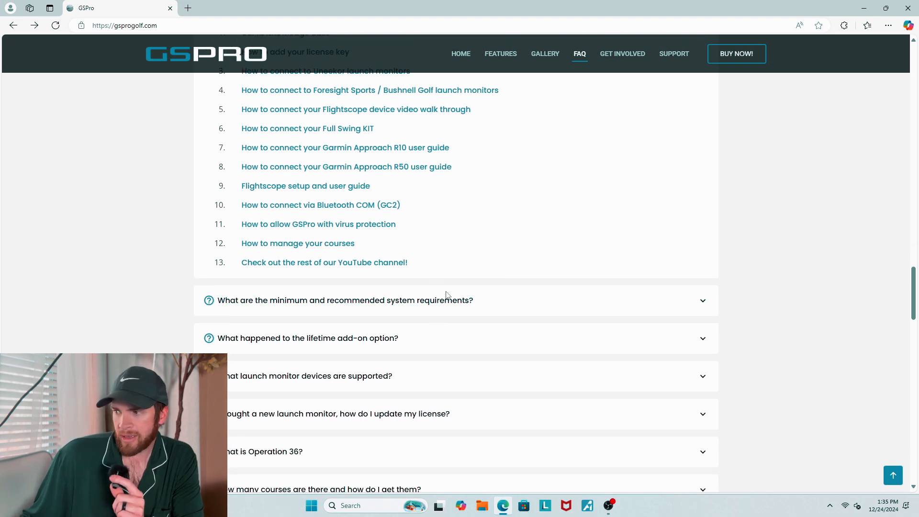
scroll("down", 3)
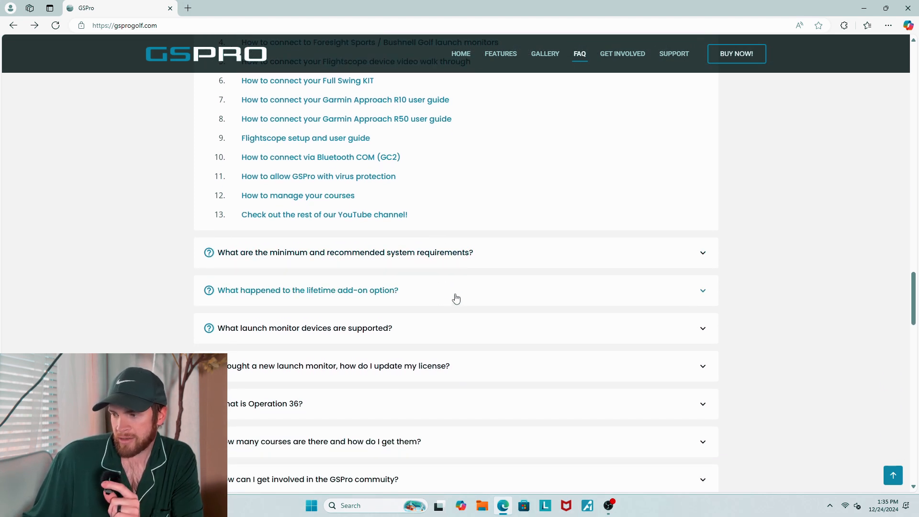
scroll("down", 3)
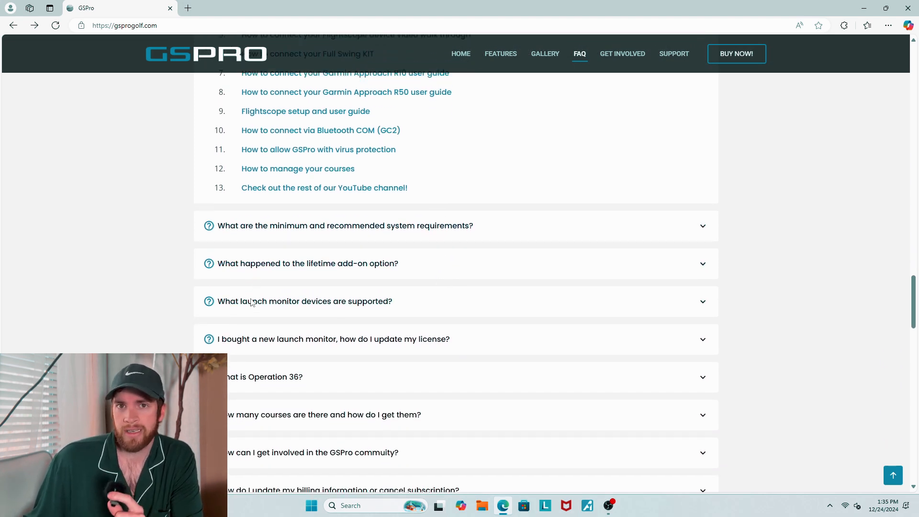
scroll("down", 3)
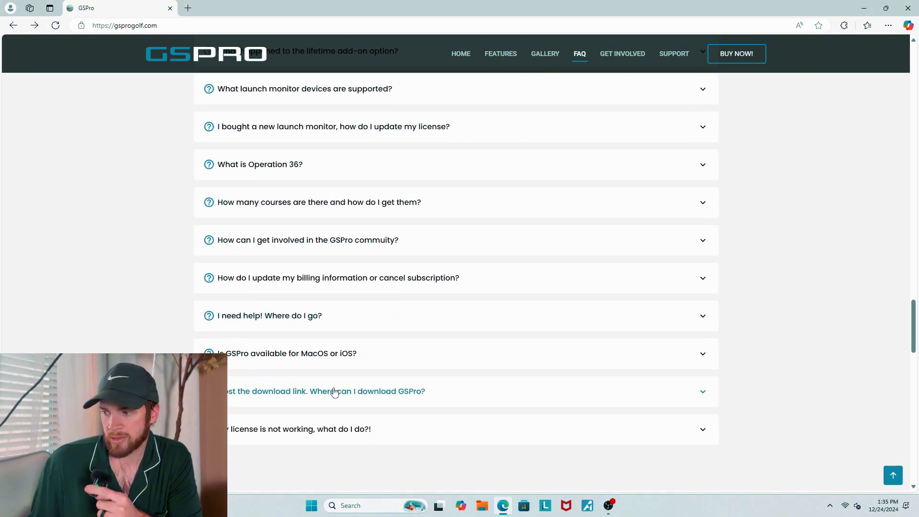
left_click(334, 391)
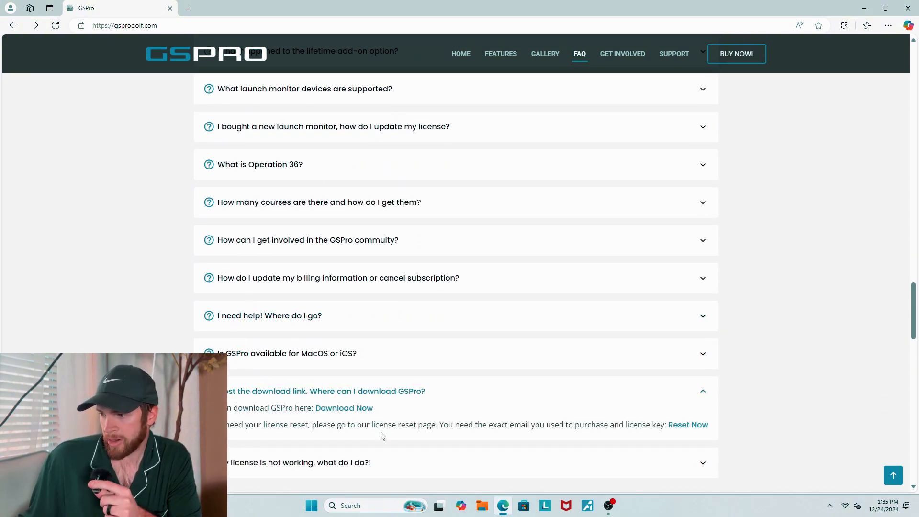
mouse_move(339, 413)
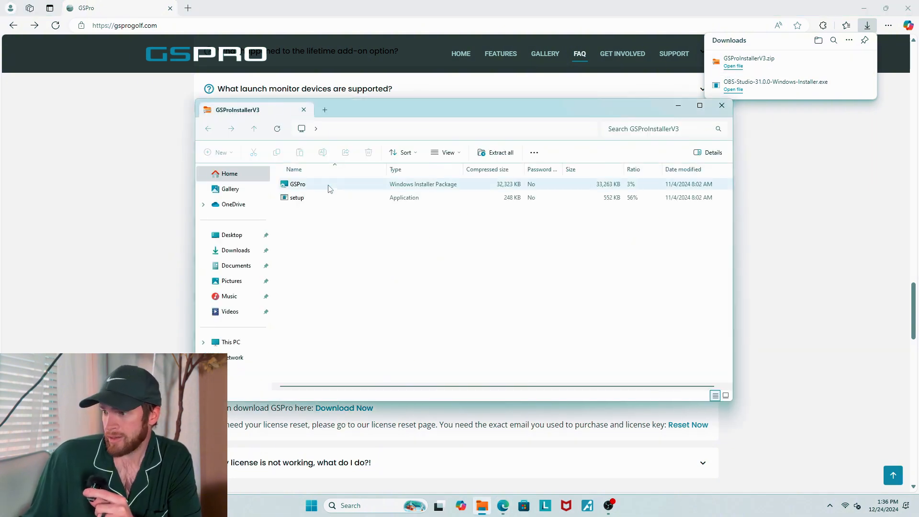
Run GSPro setup past the security warning and install it for Everyone in the default folder
left_click(297, 198)
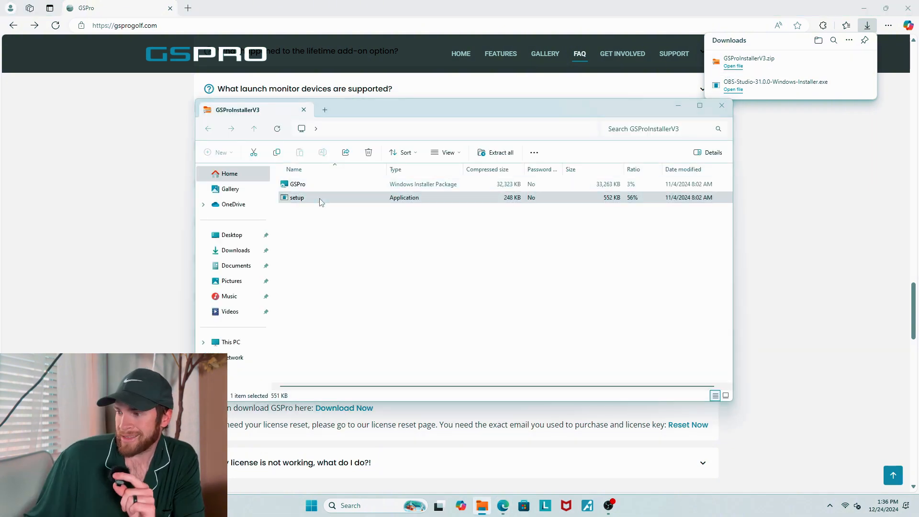
double_click(297, 198)
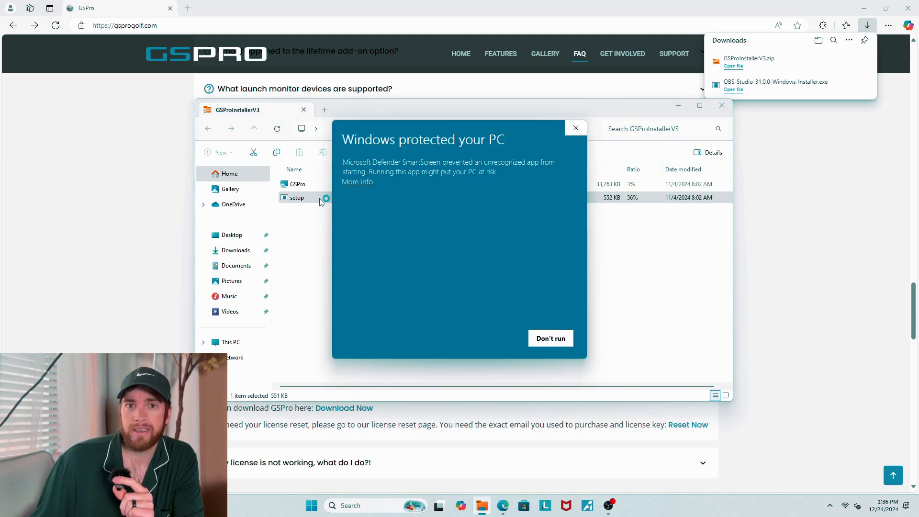
left_click(357, 182)
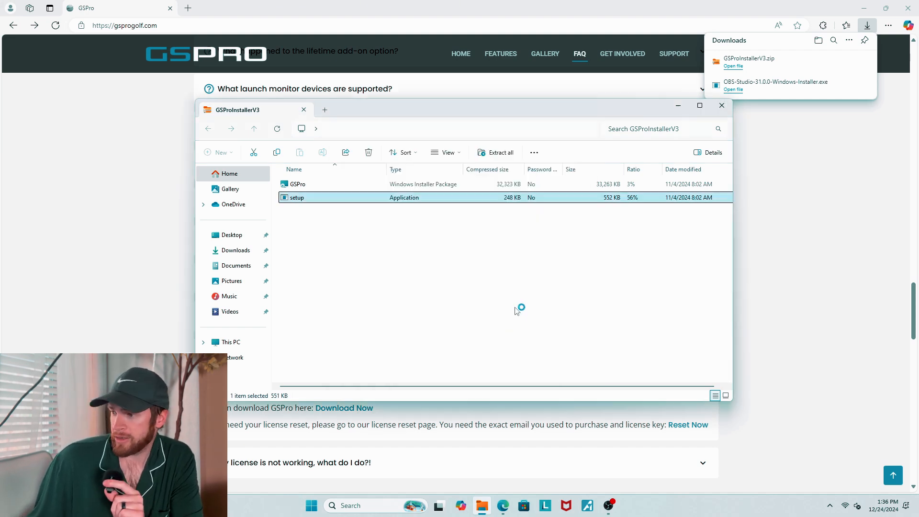
double_click(297, 196)
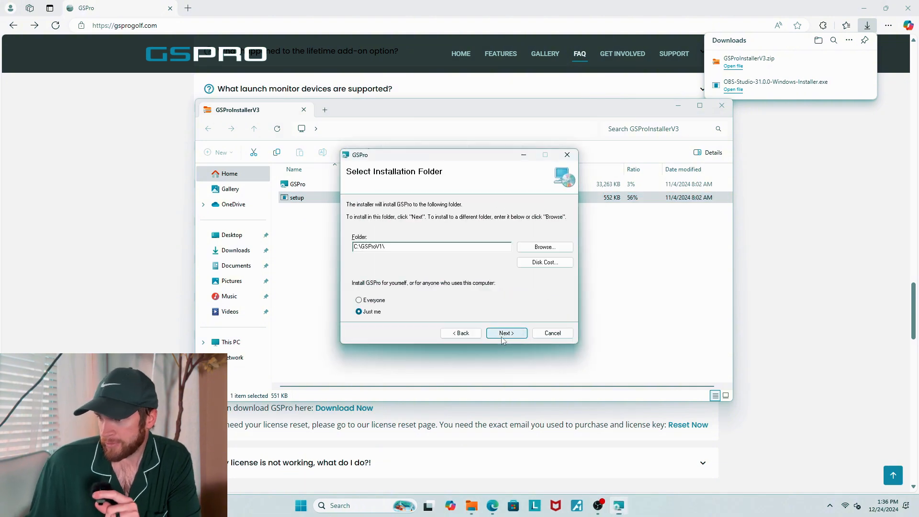
left_click(503, 333)
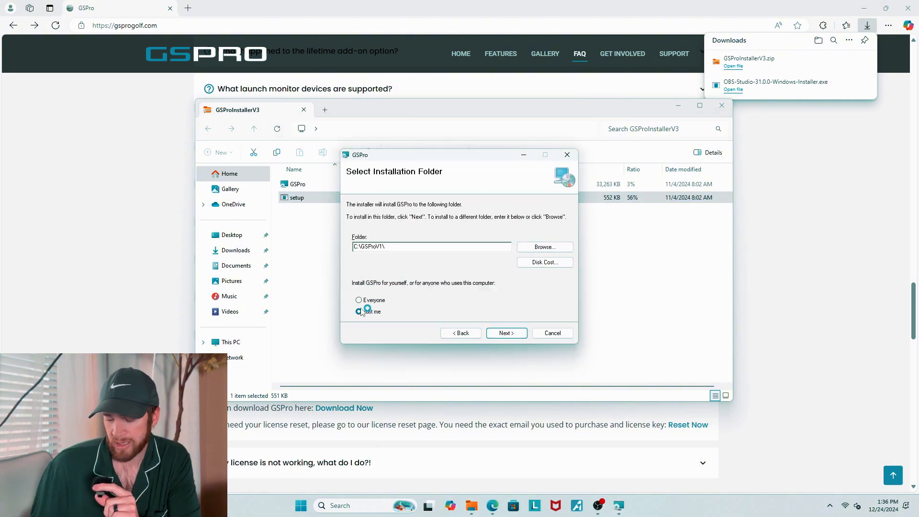
left_click(359, 300)
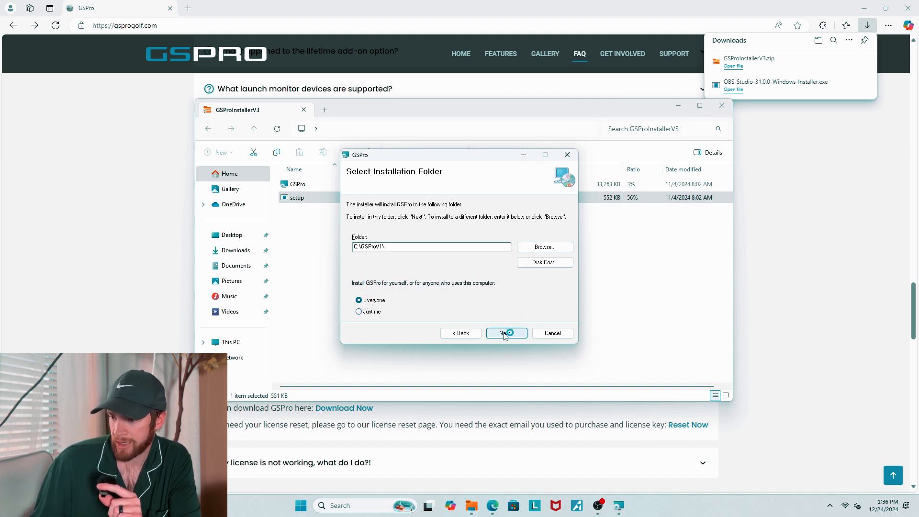
left_click(503, 334)
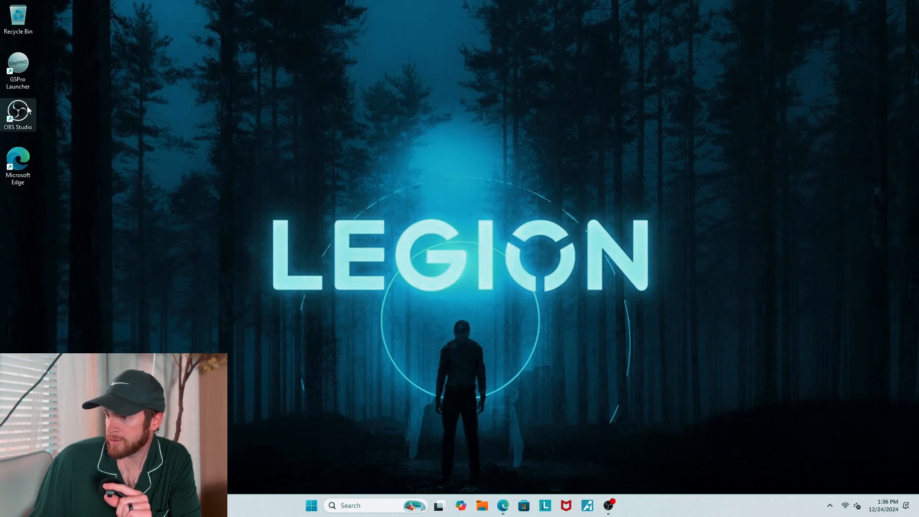
Launch GSPro Launcher from the desktop shortcut and agree to the Terms of Service
double_click(18, 65)
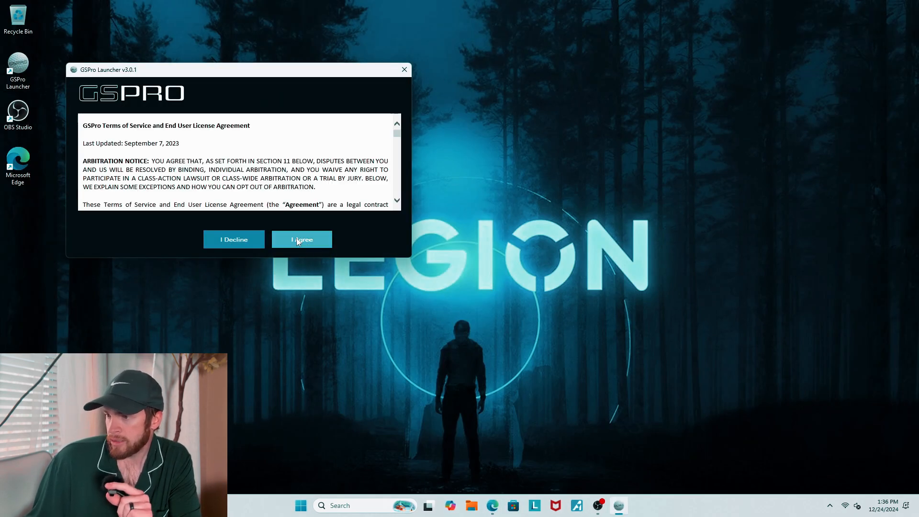
left_click(301, 240)
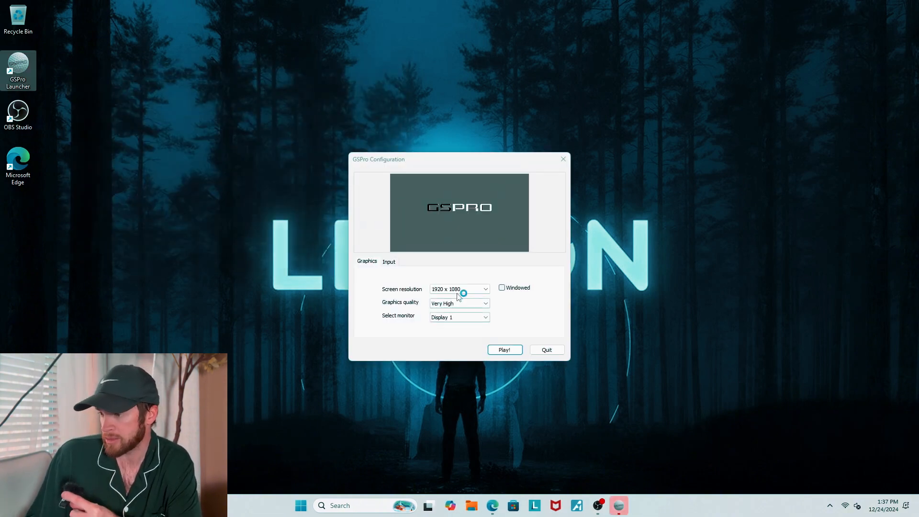
Set graphics quality to Ultra and try the windowed and resolution options
left_click(485, 288)
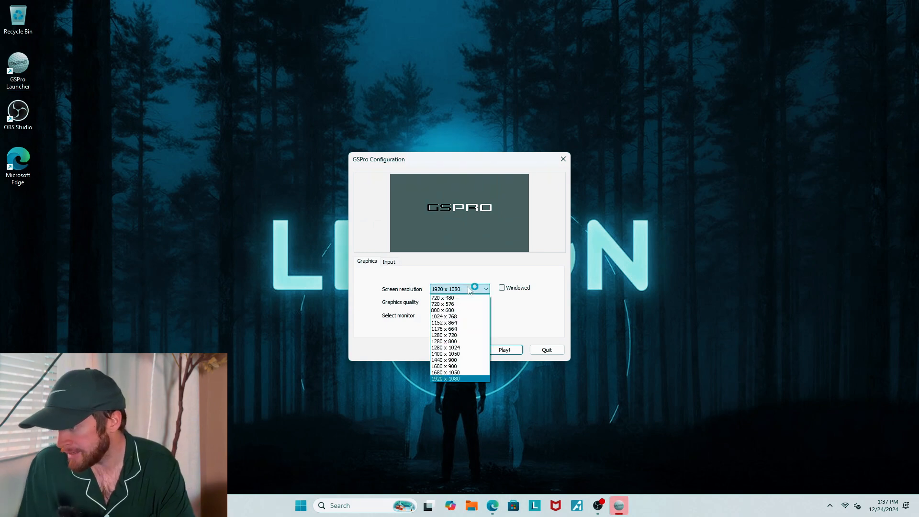
left_click(459, 303)
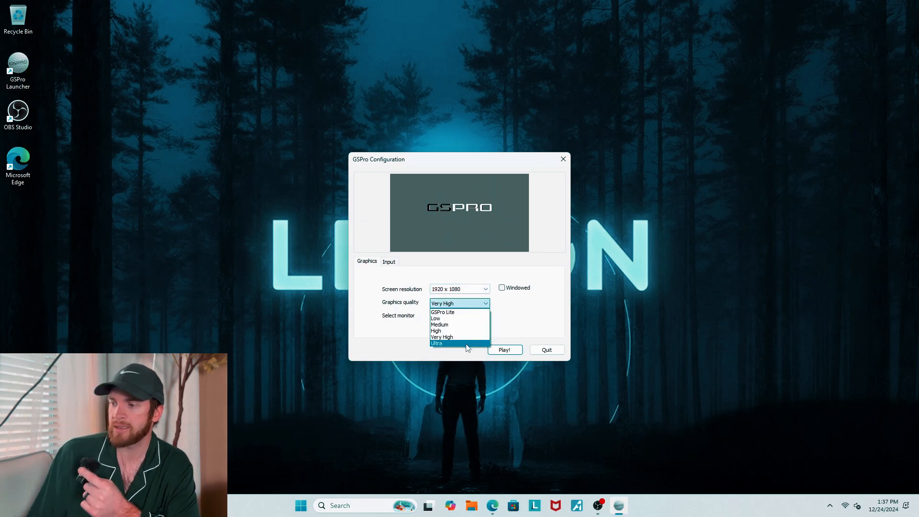
left_click(436, 344)
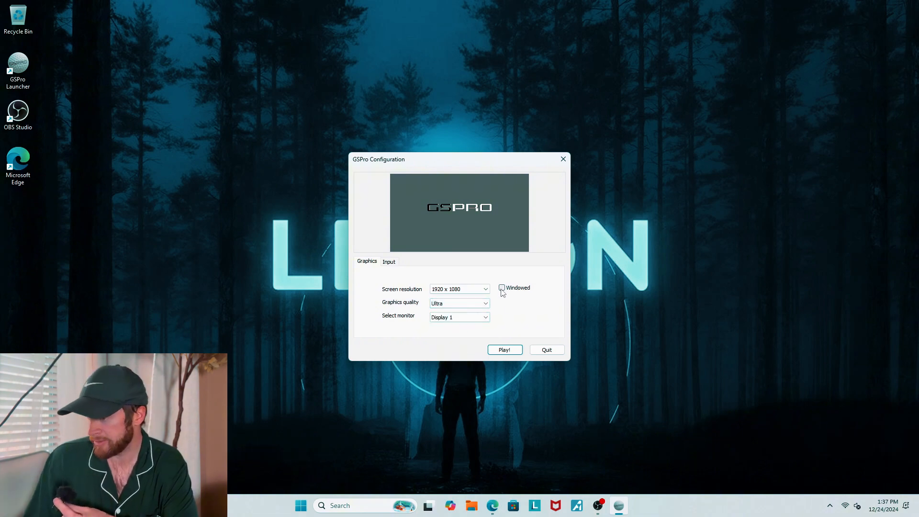
left_click(502, 287)
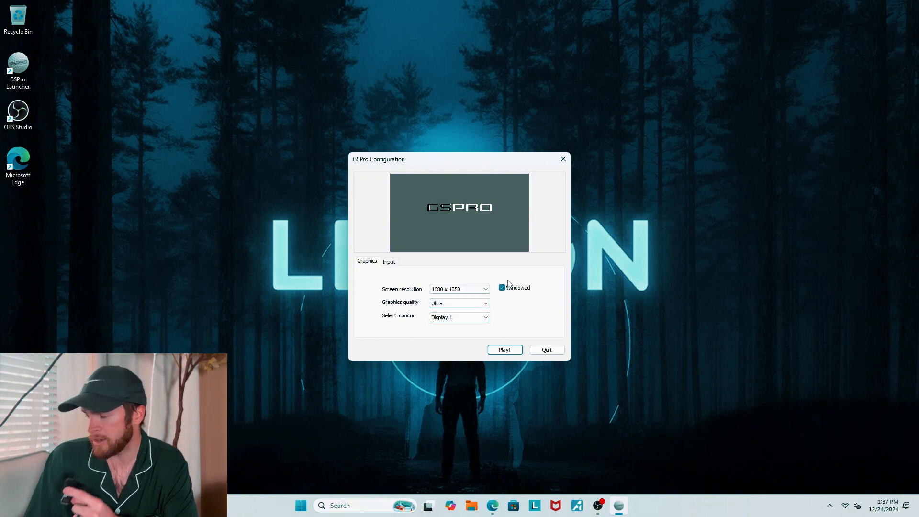
left_click(484, 288)
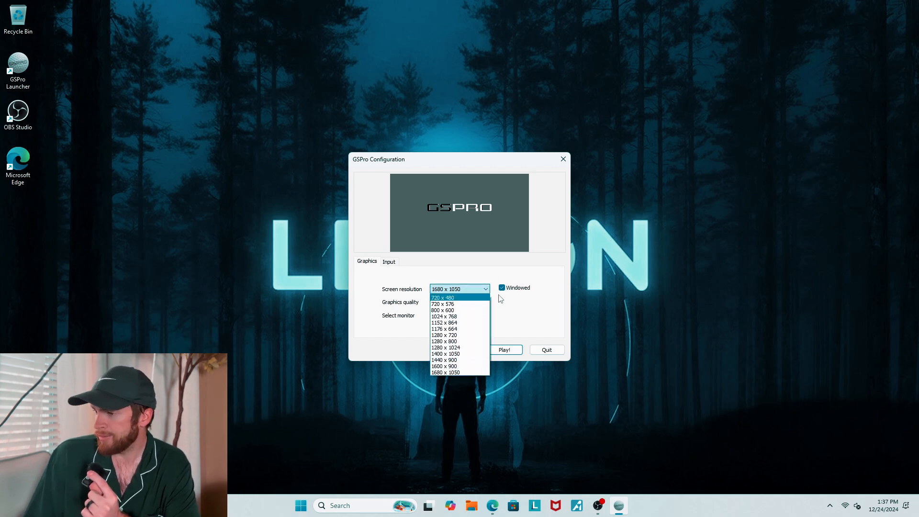
Turn windowed mode off and choose 1920 x 1080 screen resolution
left_click(460, 372)
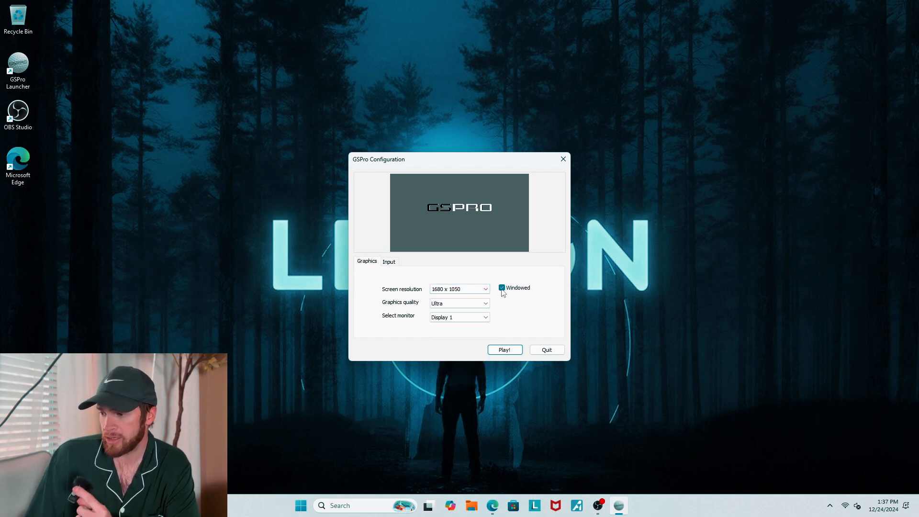
left_click(485, 288)
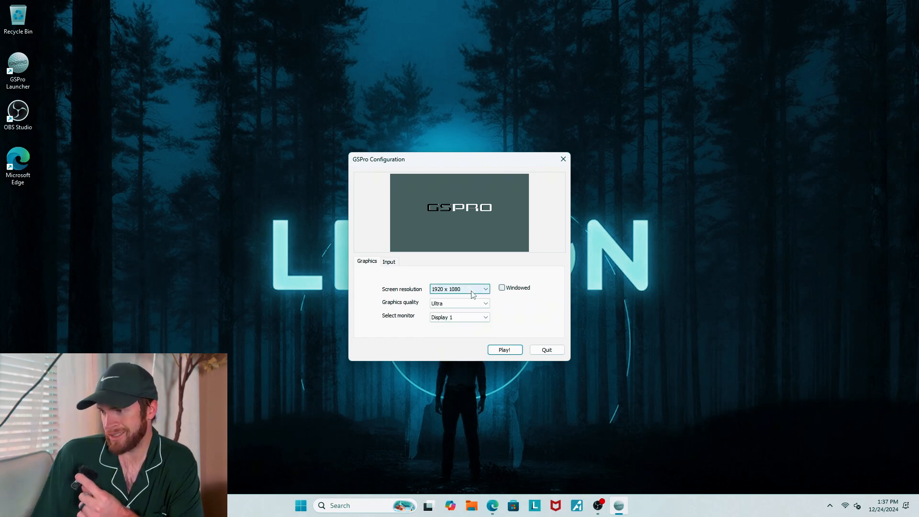
left_click(484, 288)
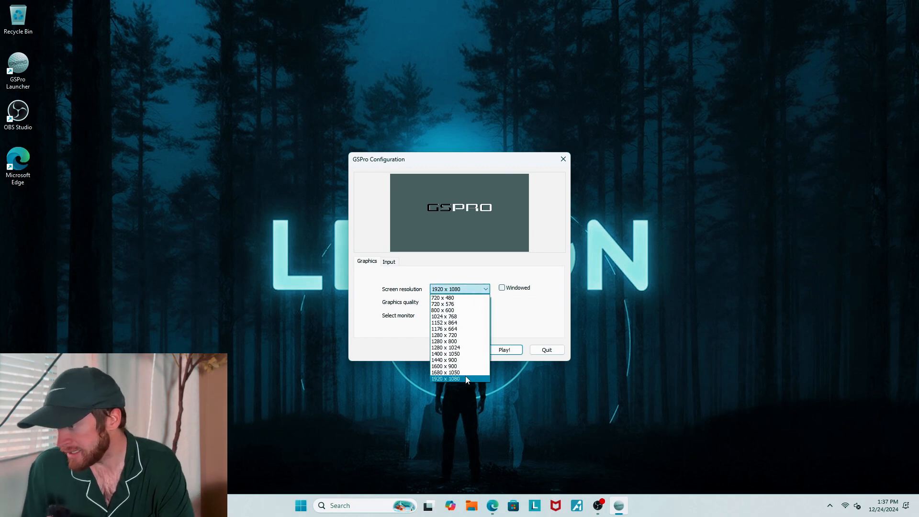
left_click(445, 378)
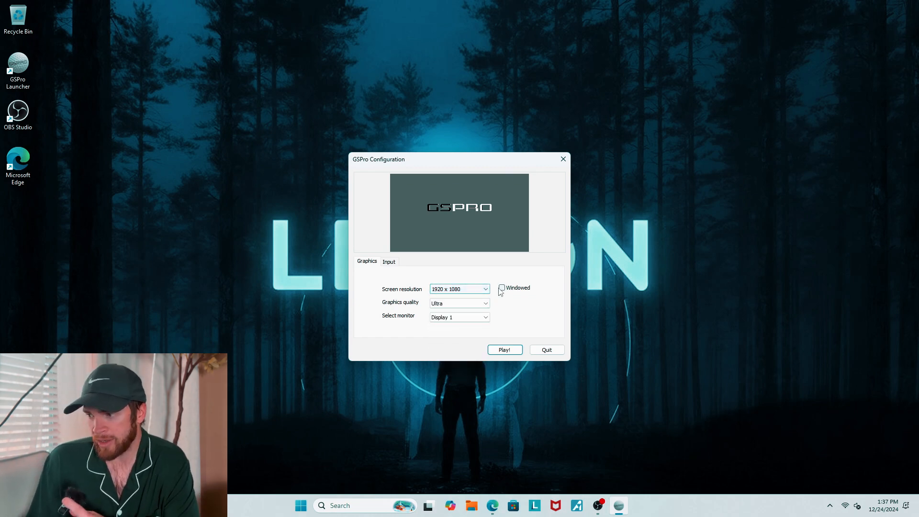
left_click(502, 287)
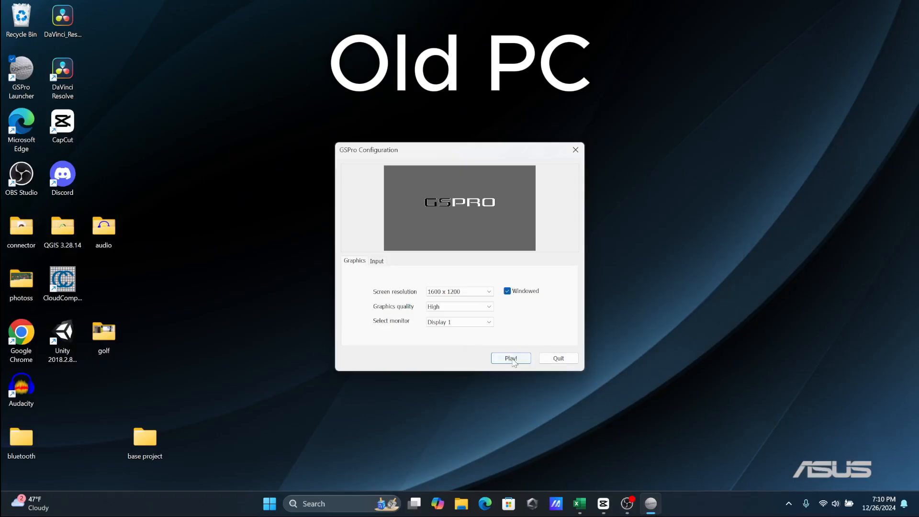
Launch GSPro with Play! and toggle its display mode with Alt+Enter
left_click(509, 359)
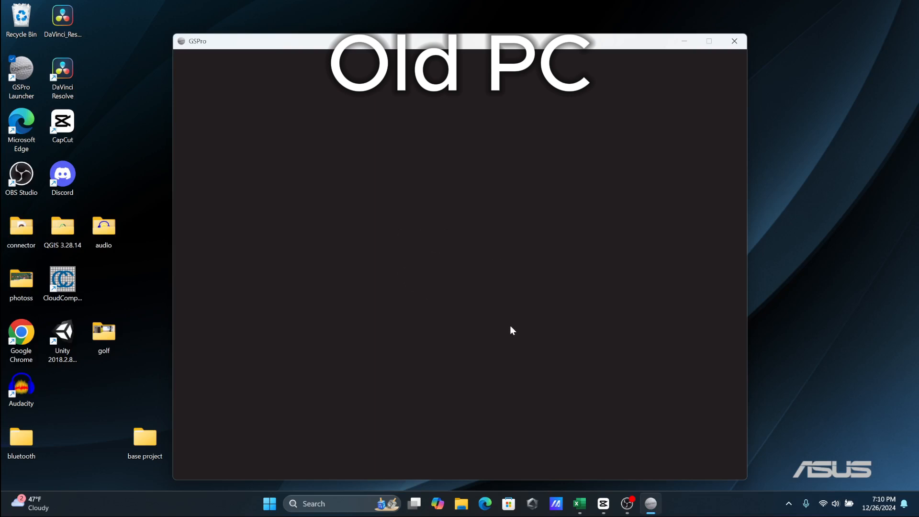
key("alt+enter")
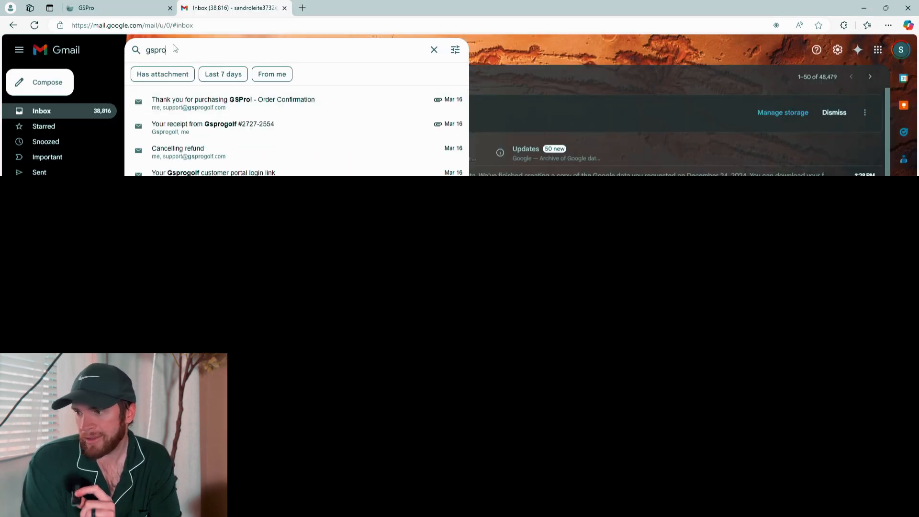
Open a GSPro order email from the Gmail search results
left_click(233, 99)
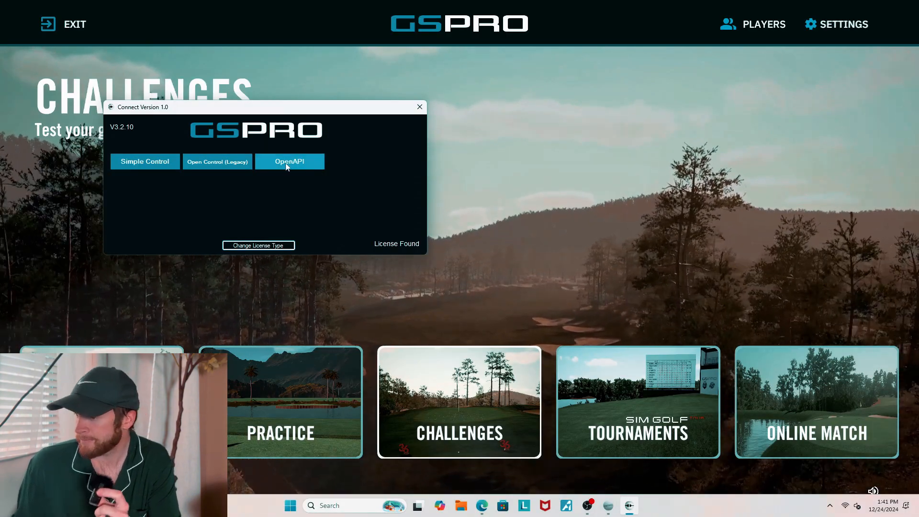
Choose the OpenAPI connection type to open GSPro's APIv1 Connect panel
left_click(289, 162)
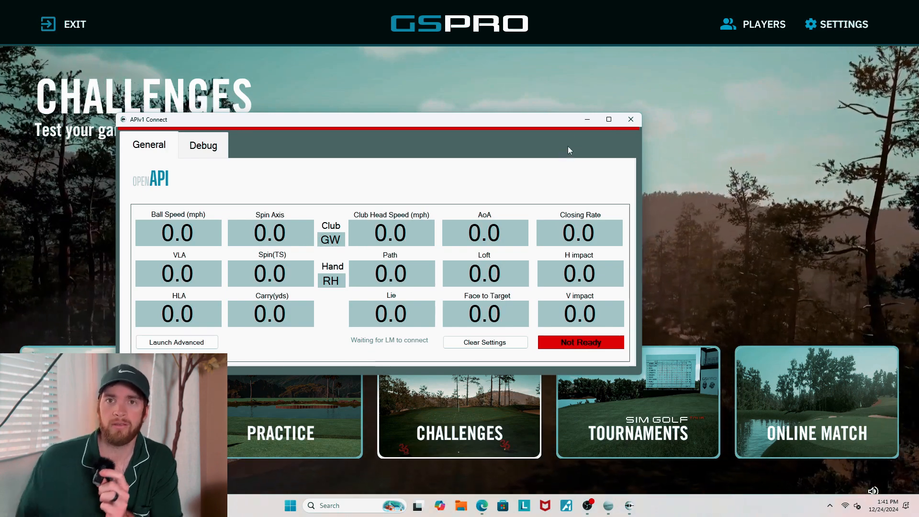
left_click(630, 119)
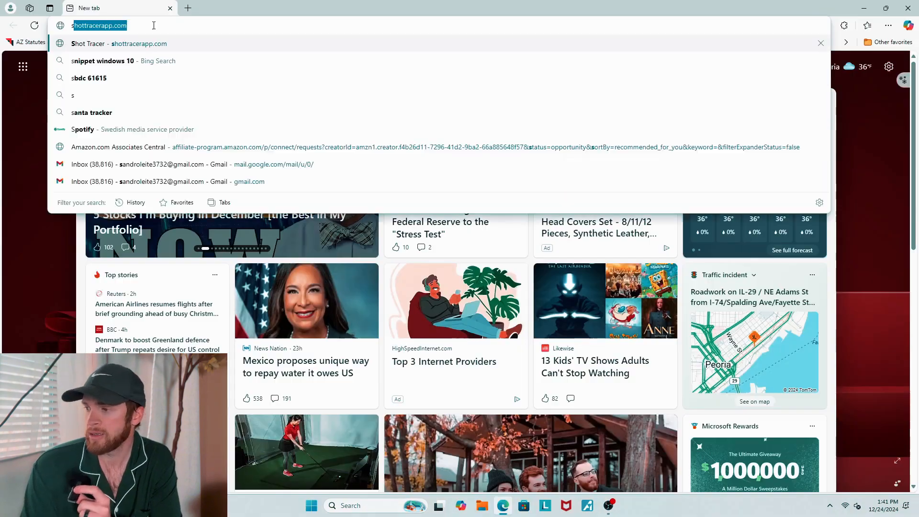
Search for 'springbok' and scroll the results to the MLM2PRO-GSPro-Connector repository
type("springbok")
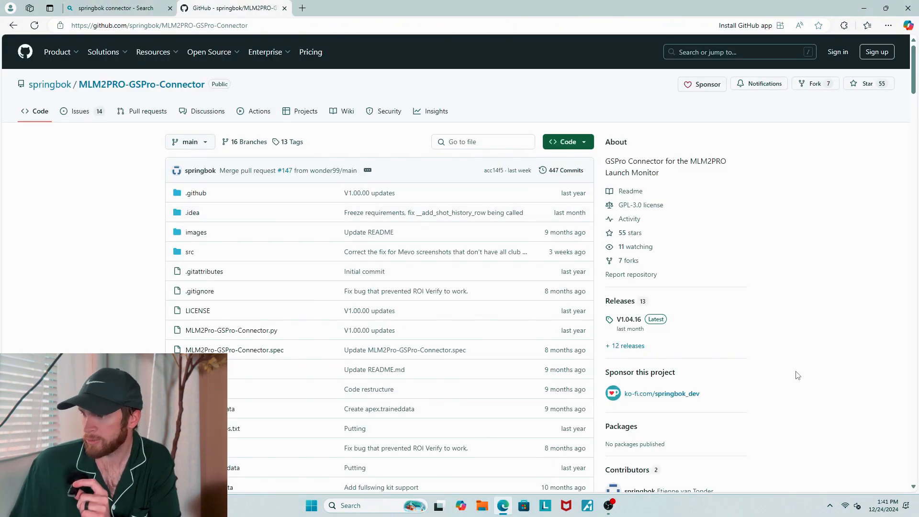
scroll("down", 3)
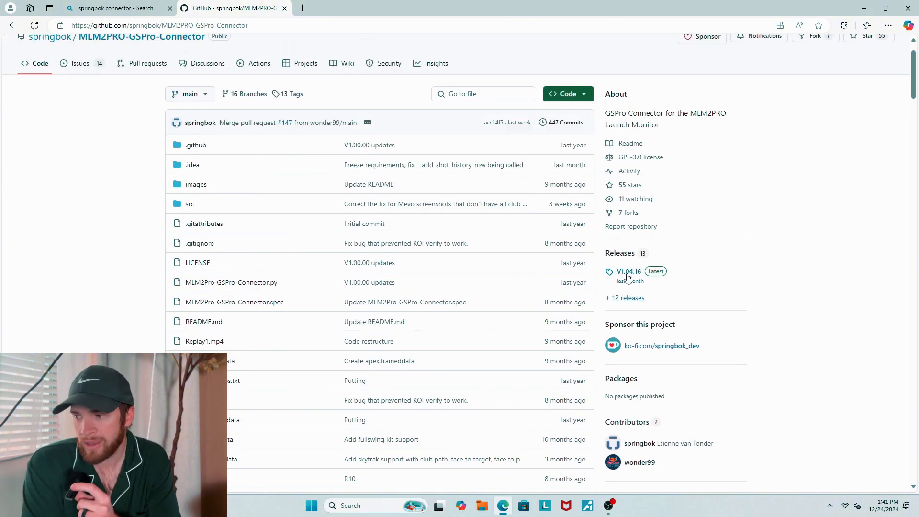
Open the V1.04.16 release and scroll down to its Assets
left_click(628, 271)
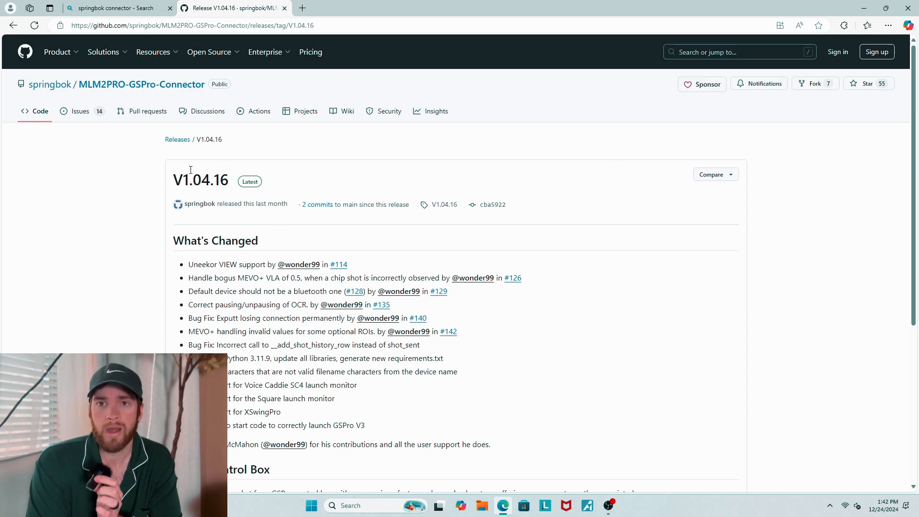
mouse_move(258, 197)
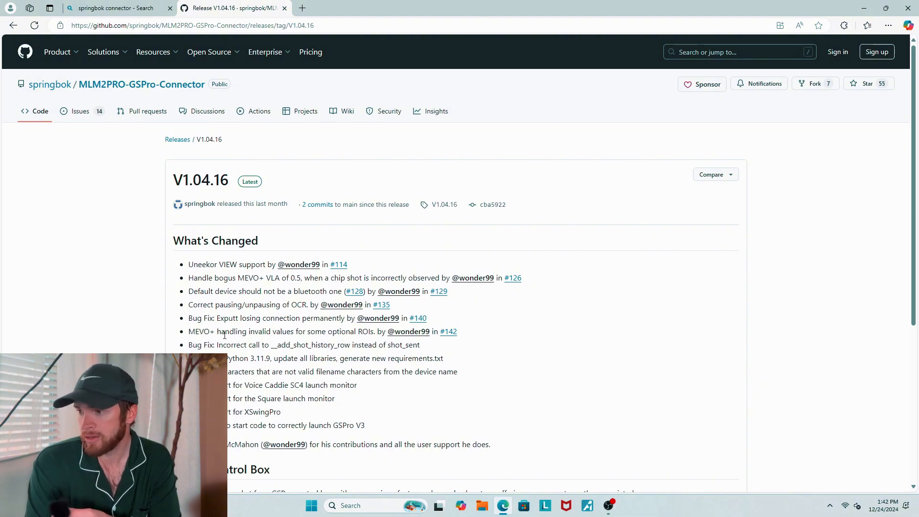
mouse_move(557, 356)
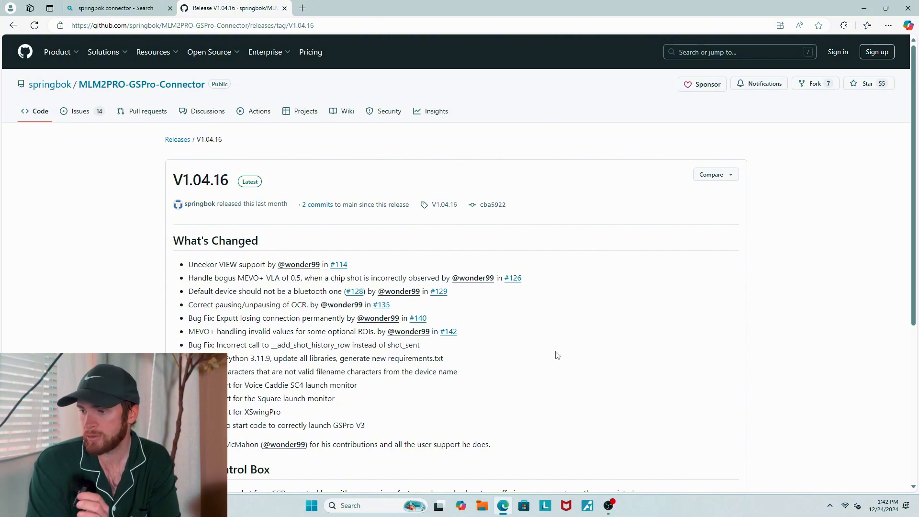
scroll("down", 3)
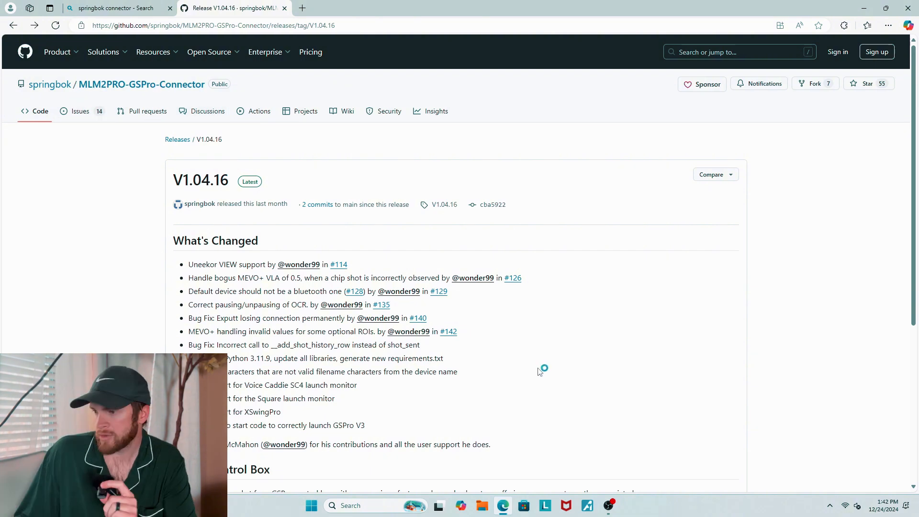
scroll("down", 3)
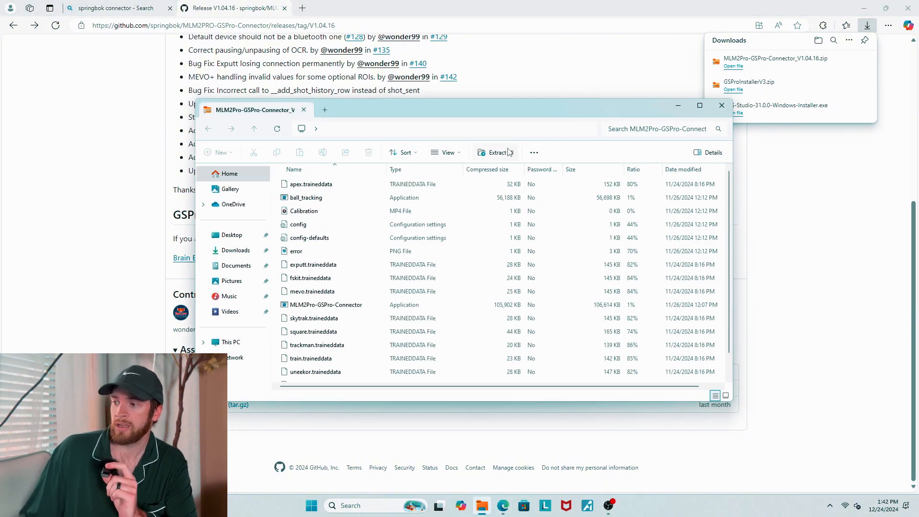
Extract all files from the connector zip into a newly created desktop folder named Connector
left_click(496, 152)
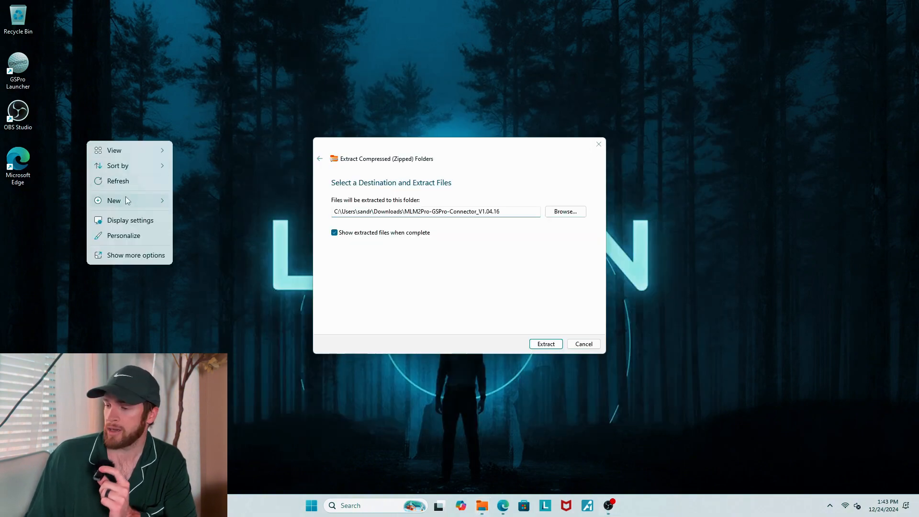
left_click(114, 201)
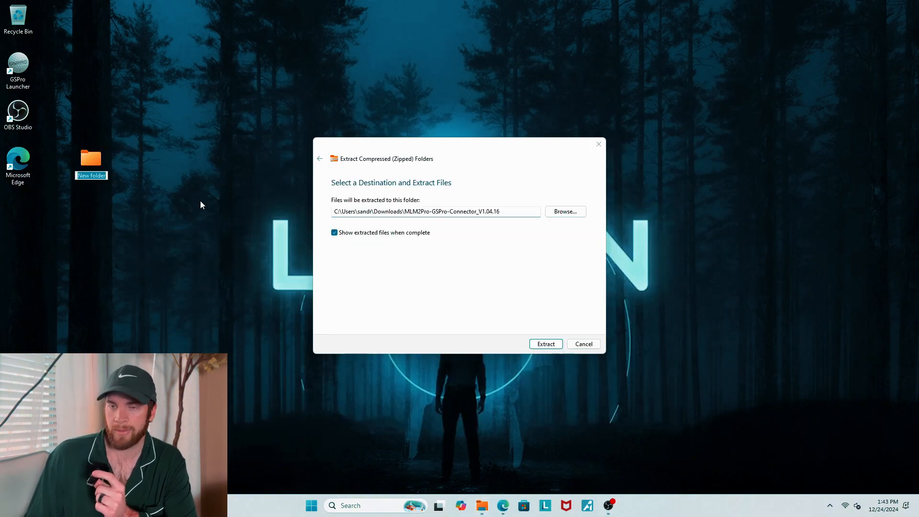
type("Connector")
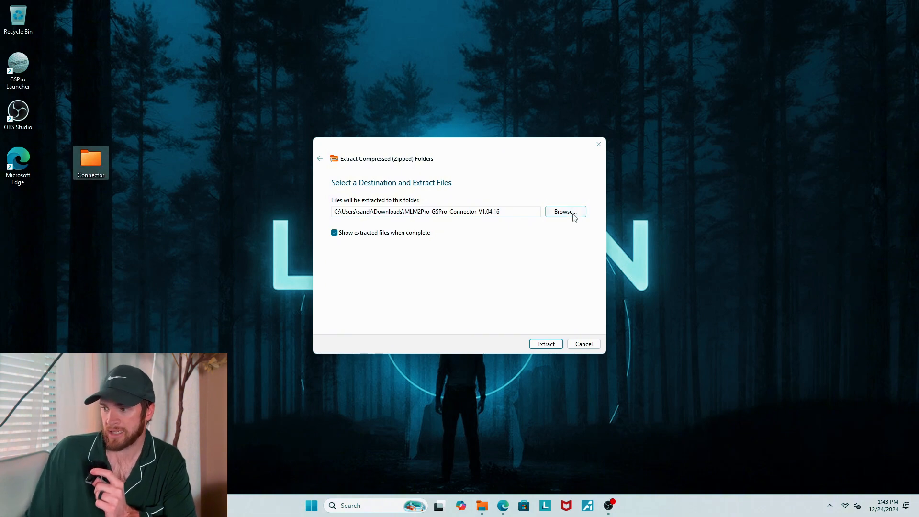
left_click(564, 212)
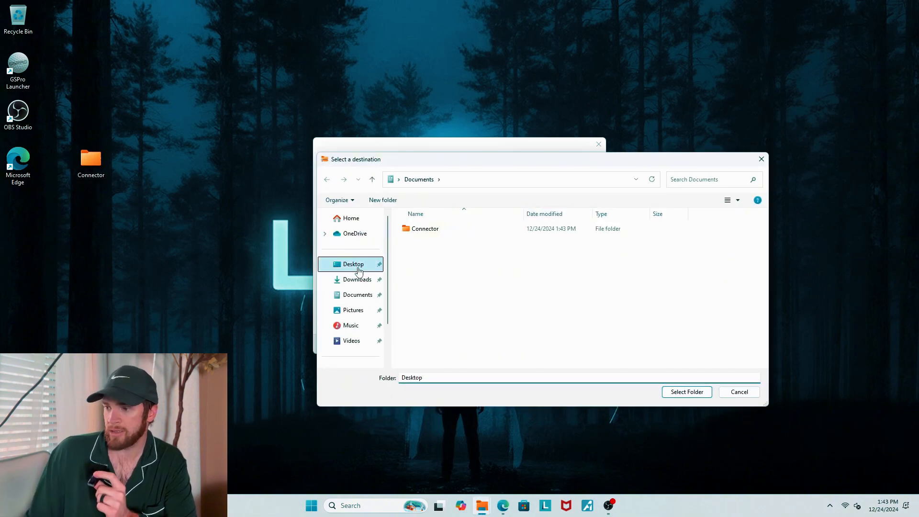
left_click(353, 263)
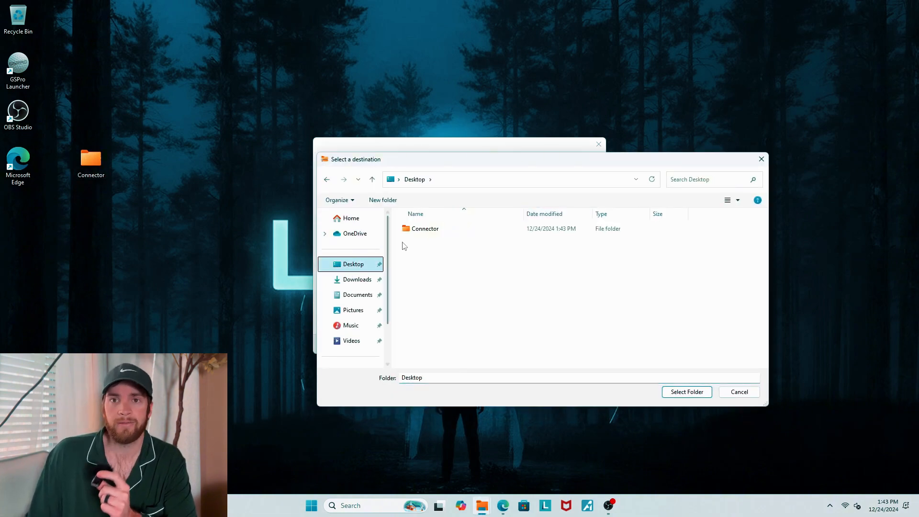
left_click(425, 229)
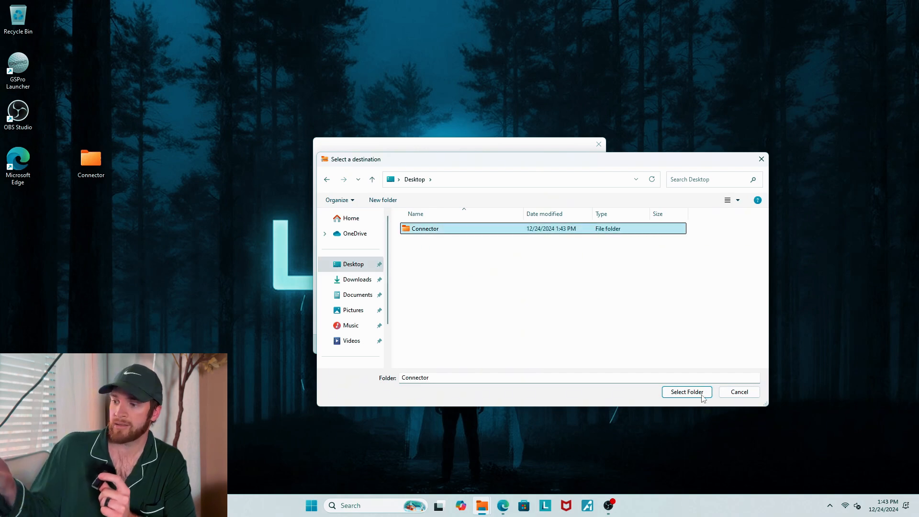
left_click(686, 392)
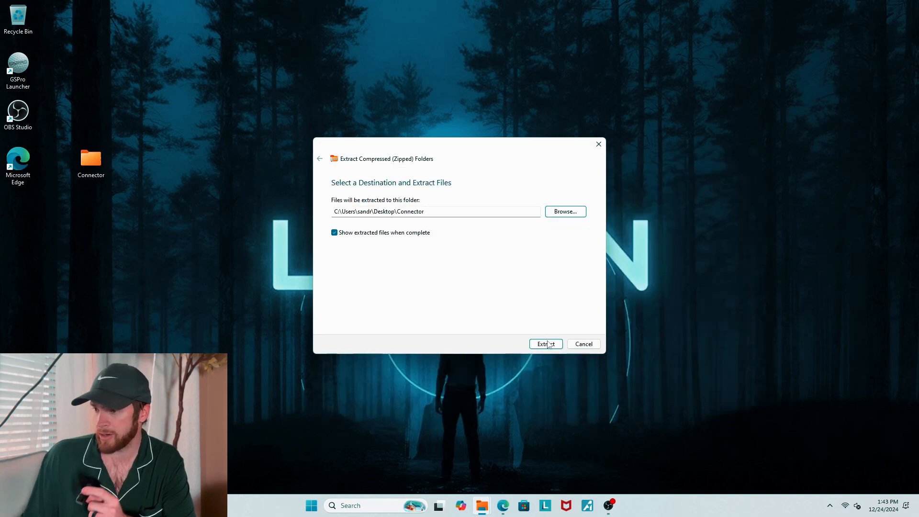
left_click(545, 344)
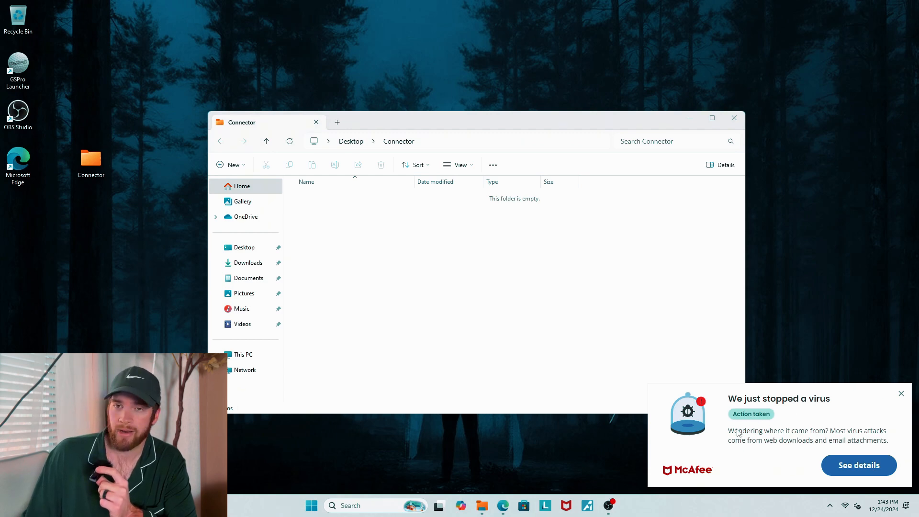
Restore the quarantined MLM2Pro-GSPro-Connector.exe in McAfee LiveSafe
left_click(858, 465)
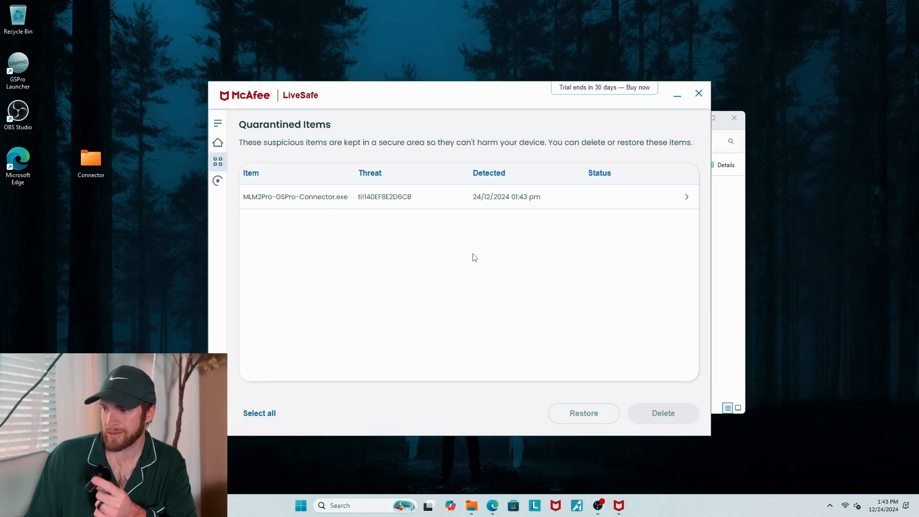
left_click(296, 196)
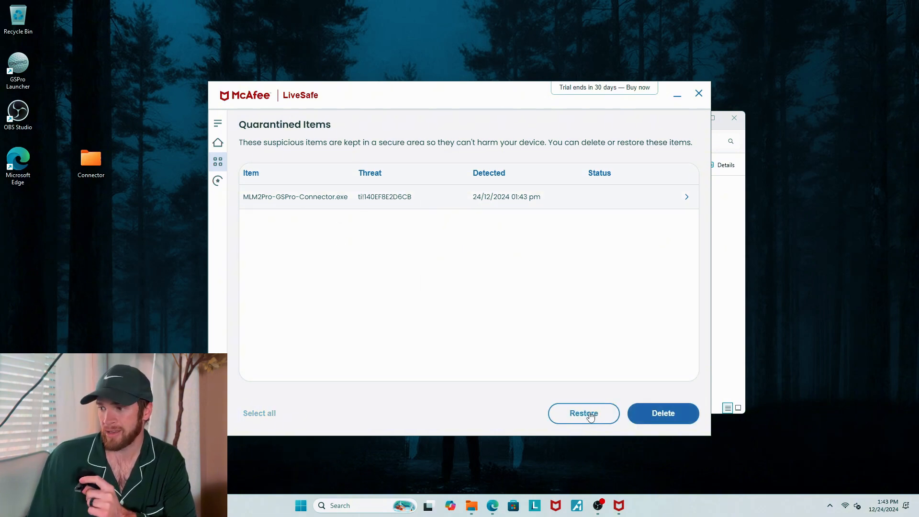
left_click(583, 413)
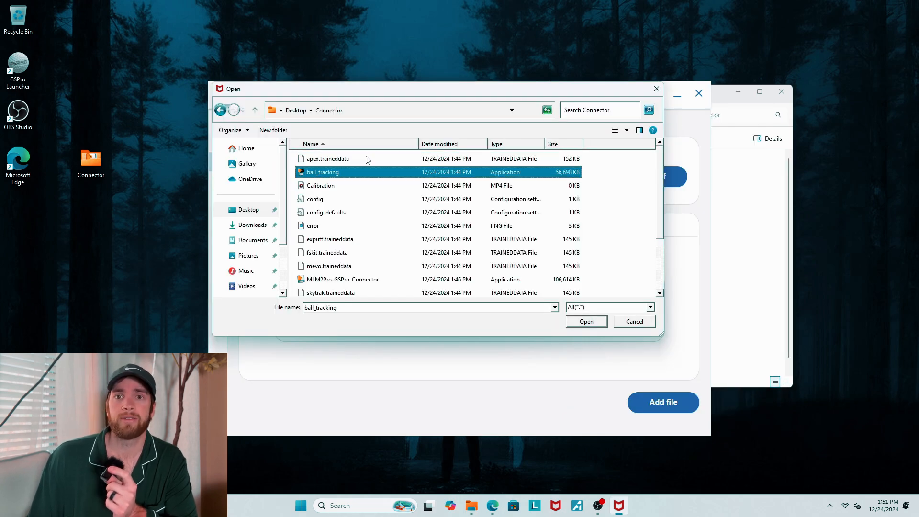
Add MLM2Pro-GSPro-Connector.exe from the Connector folder to the antivirus excluded files
left_click(327, 158)
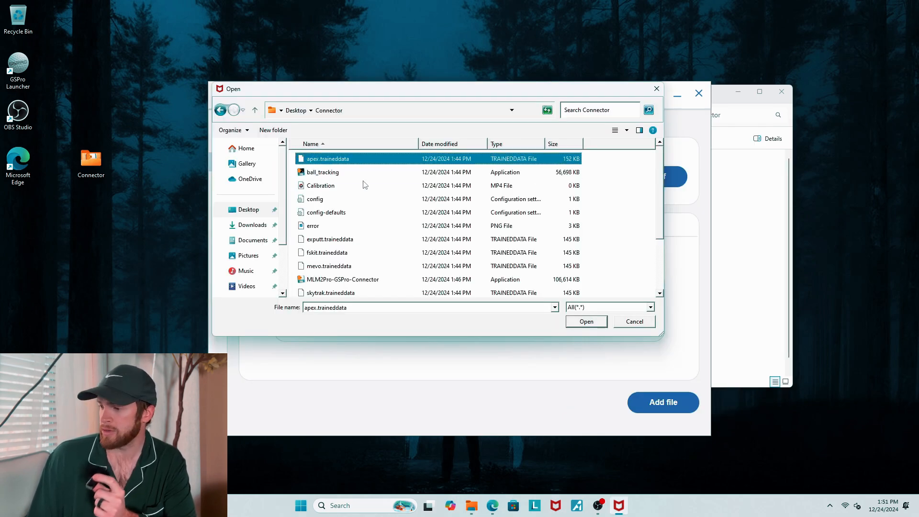
left_click(343, 250)
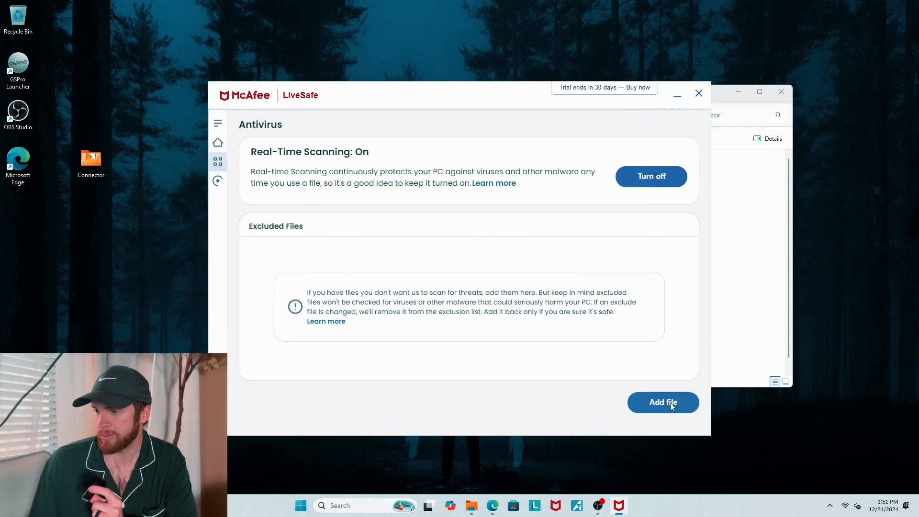
left_click(663, 402)
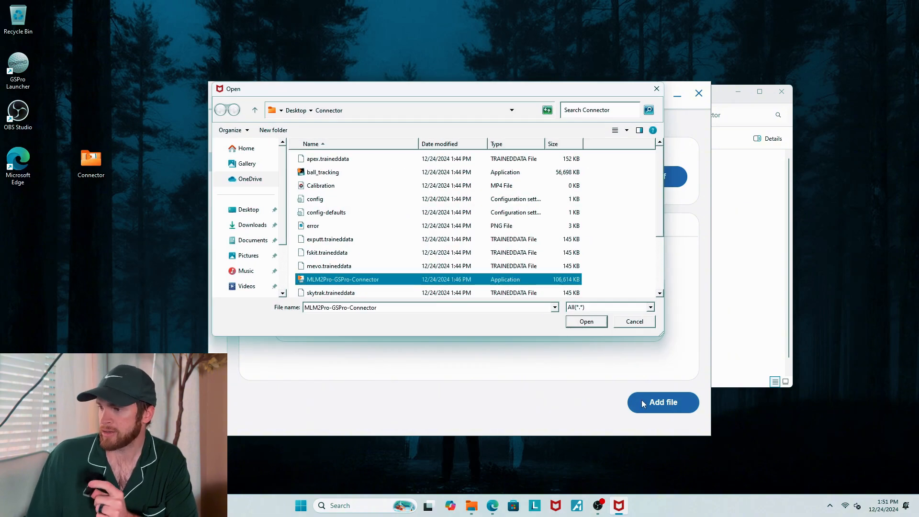
left_click(586, 321)
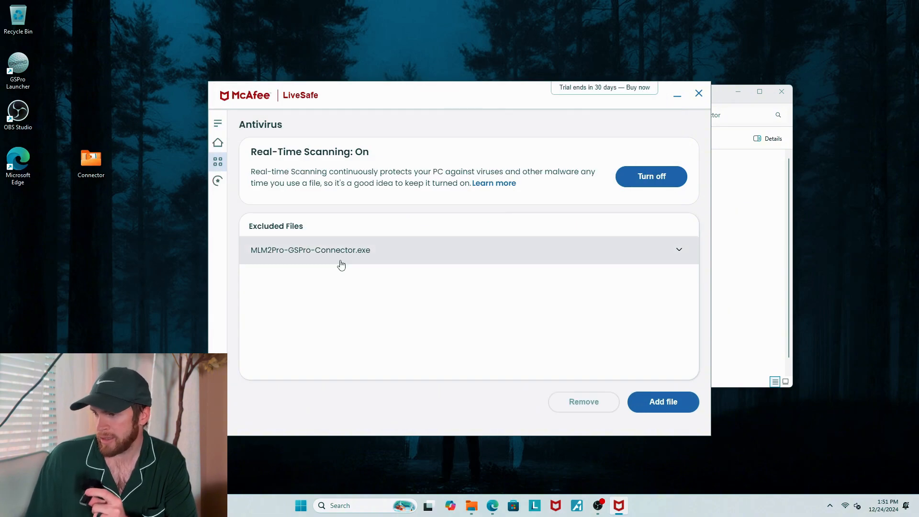
mouse_move(279, 262)
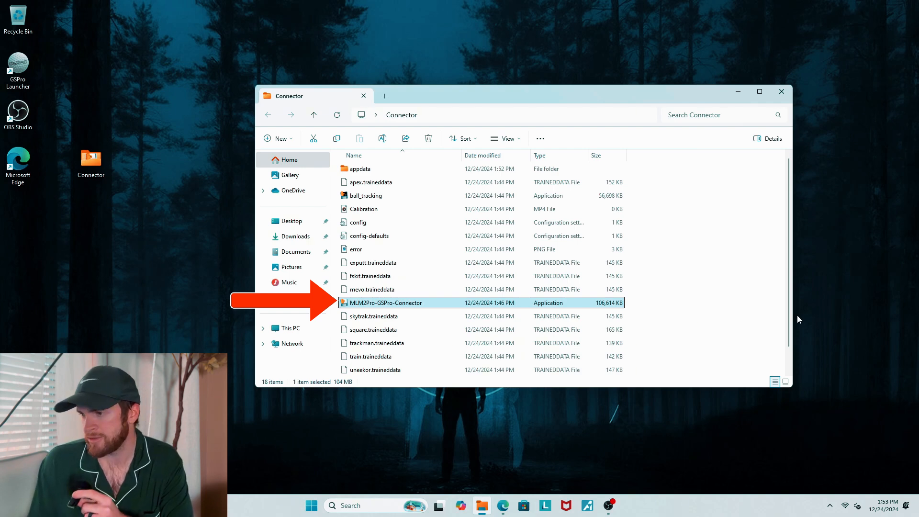
Start MLM2Pro-GSPro-Connector from the desktop Connector folder
double_click(386, 302)
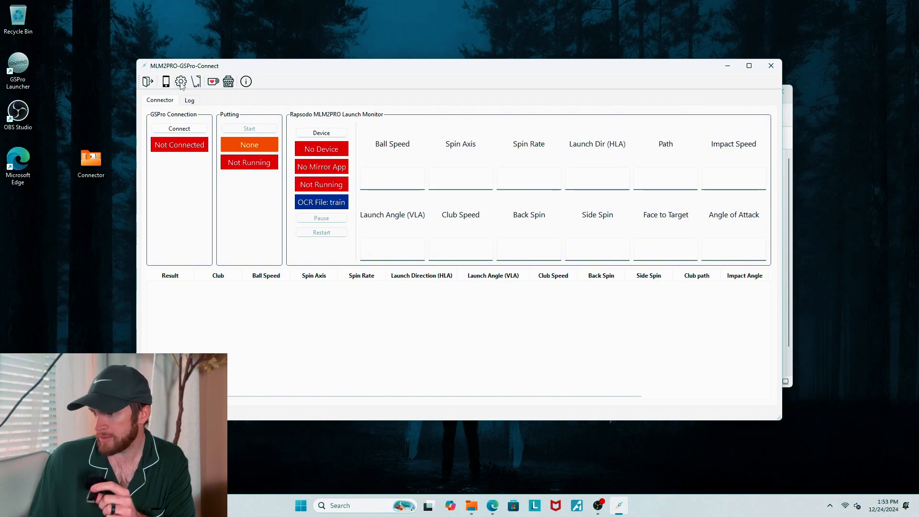
Set the connector's launch monitor to Rapsodo MLM2PRO BT with OCR device None, and save
left_click(181, 81)
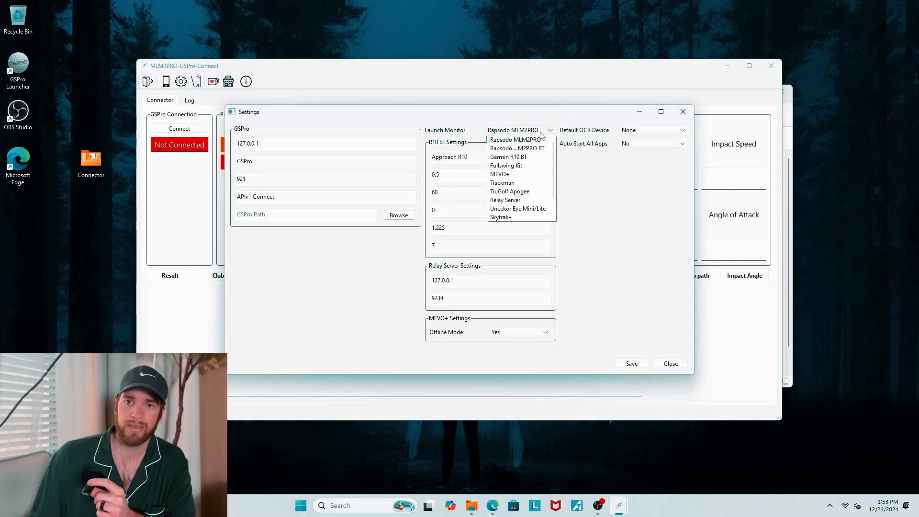
mouse_move(501, 148)
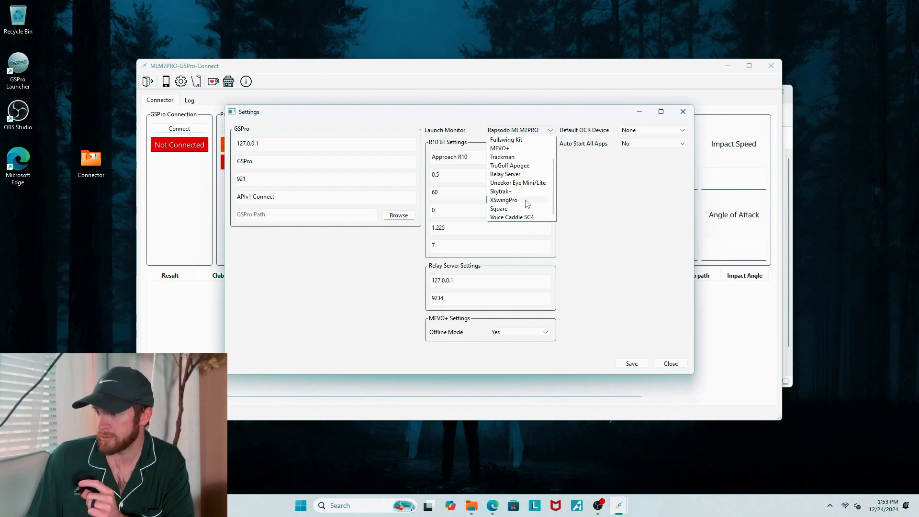
mouse_move(526, 175)
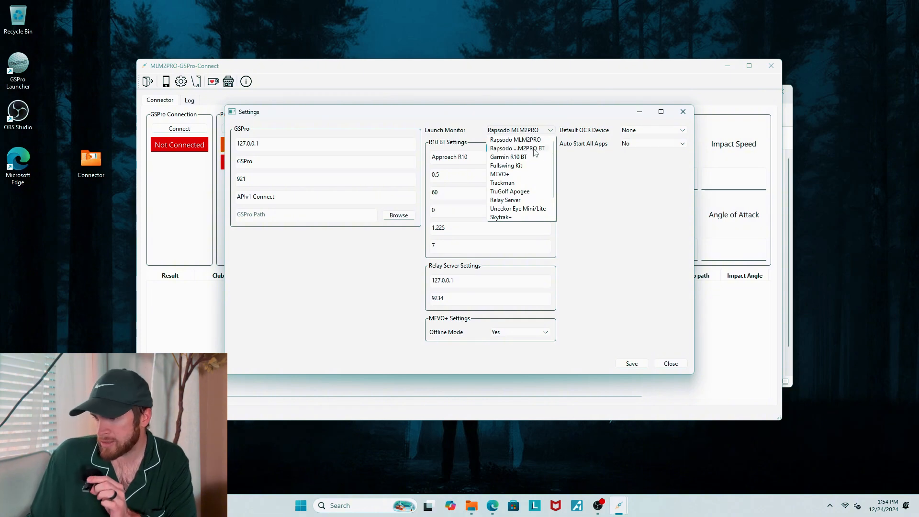
left_click(518, 148)
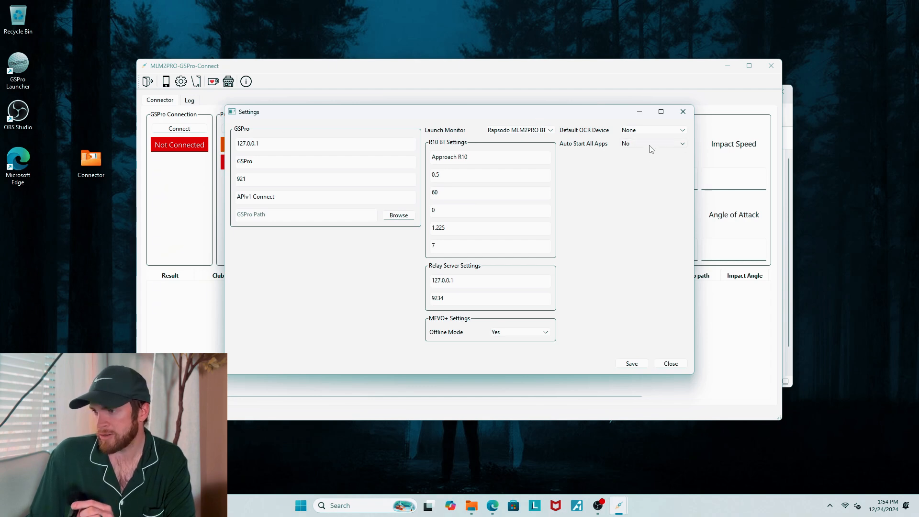
left_click(652, 129)
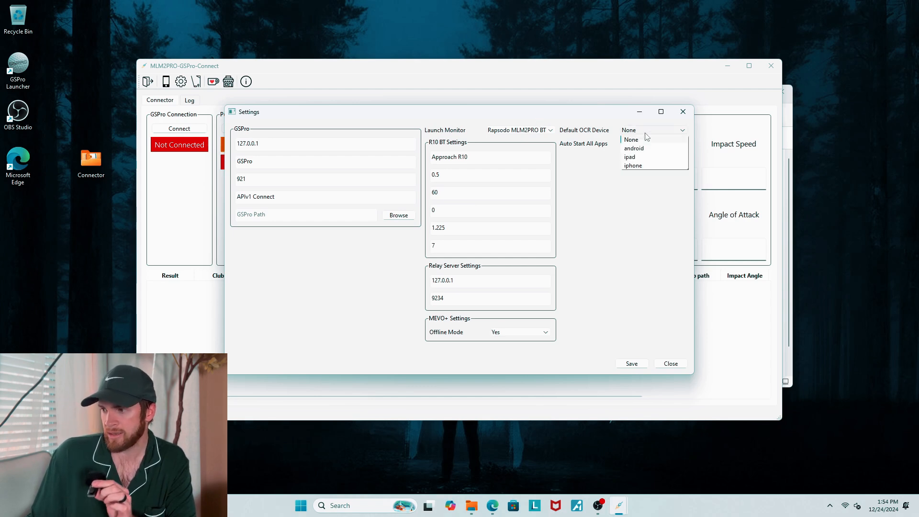
left_click(625, 143)
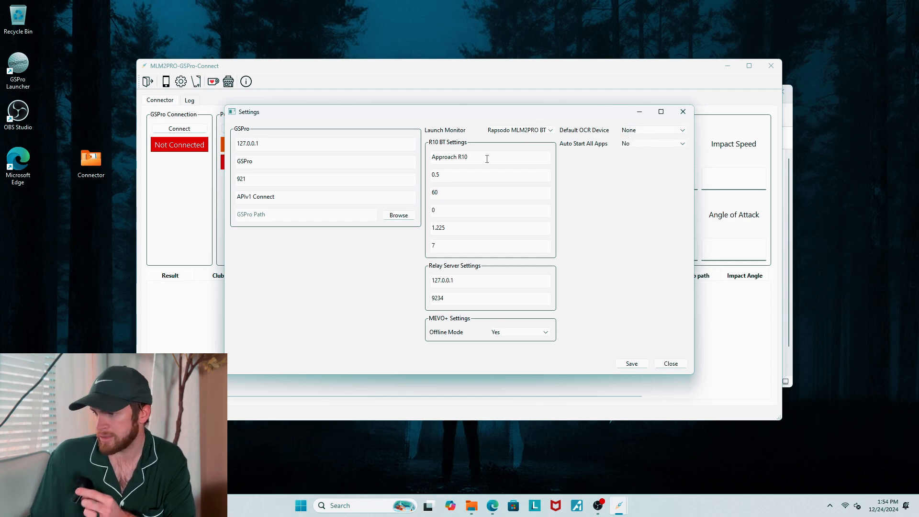
mouse_move(571, 356)
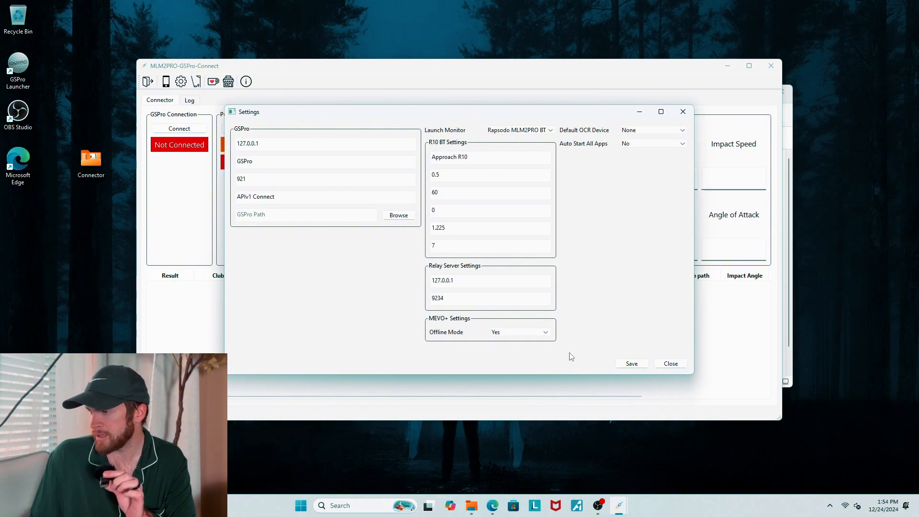
left_click(632, 363)
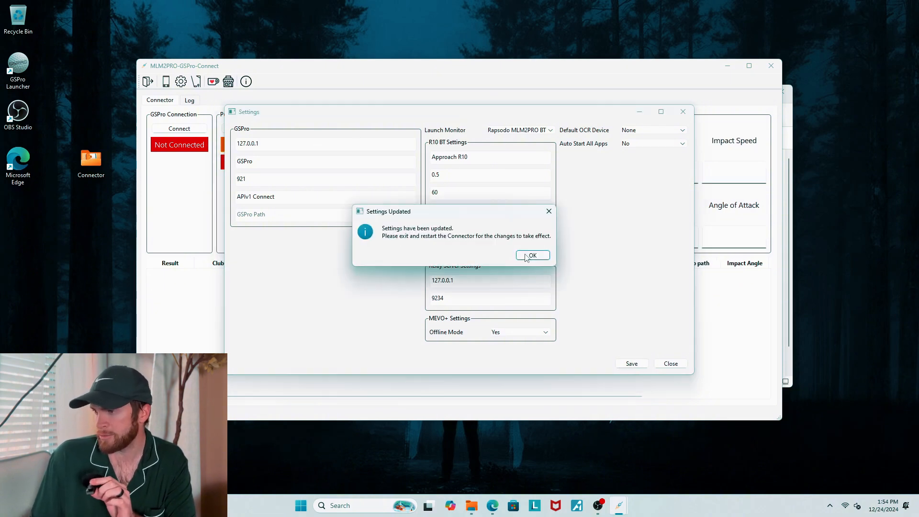
left_click(532, 256)
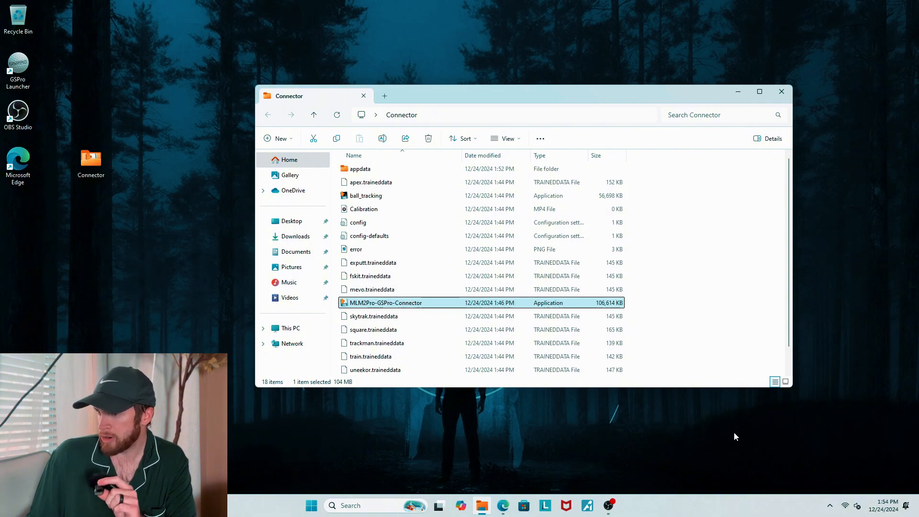
mouse_move(702, 389)
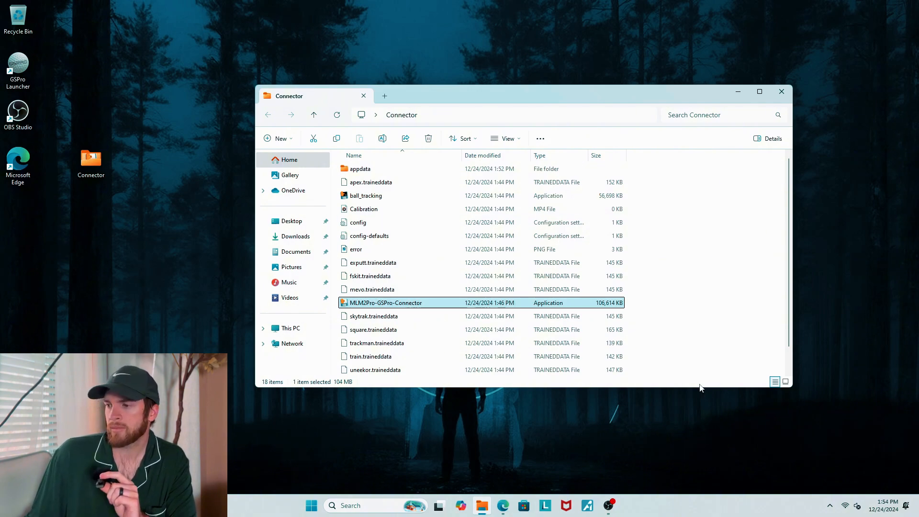
Relaunch the connector and connect the phone app to the MLM2PRO over its Wi-Fi network
double_click(386, 302)
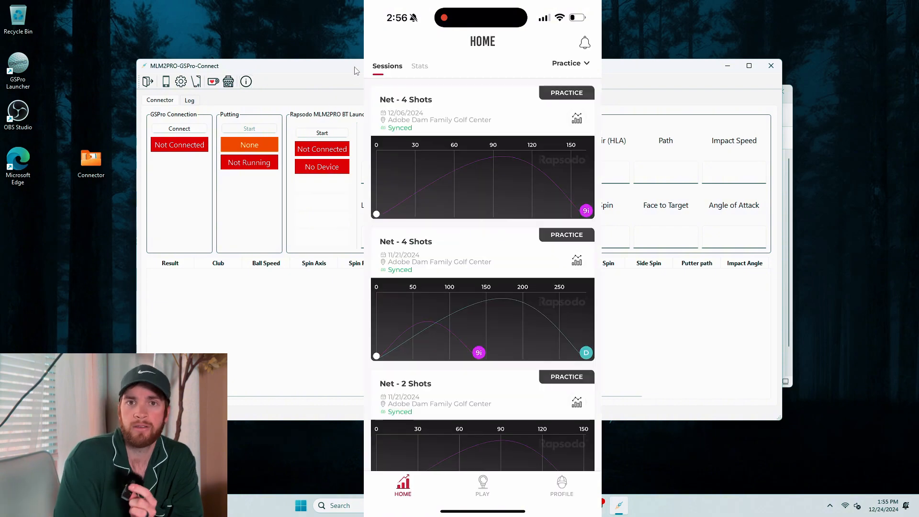
left_click(561, 485)
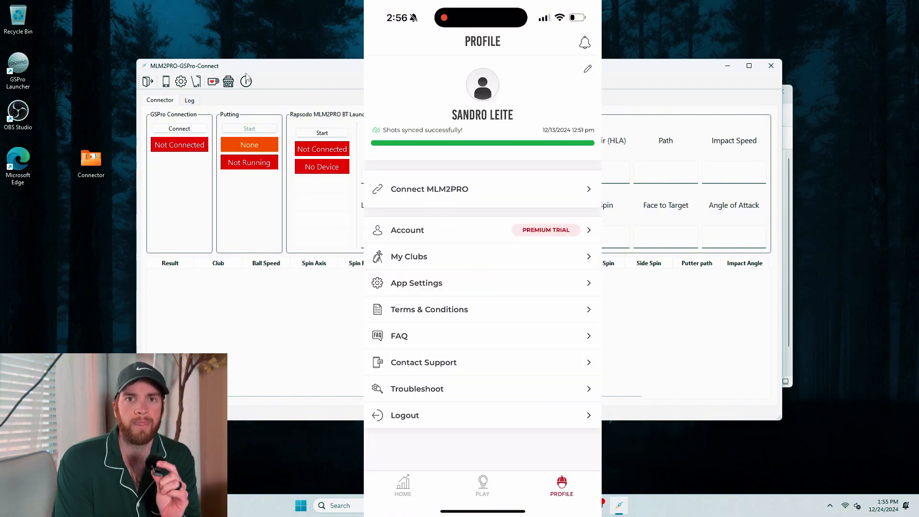
mouse_move(107, 113)
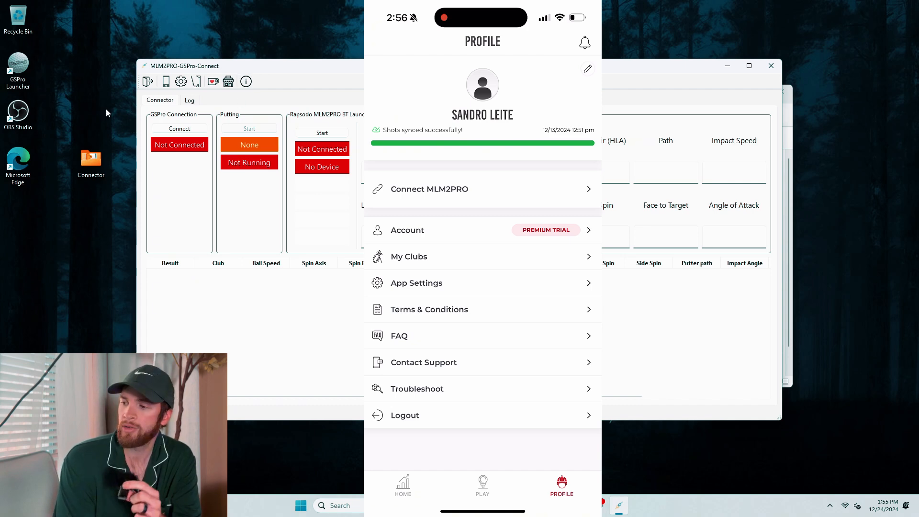
left_click(429, 189)
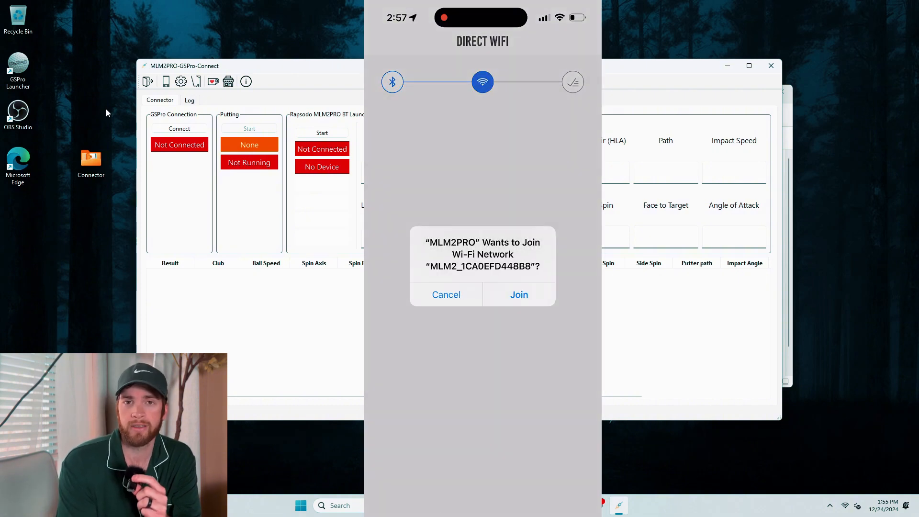
left_click(518, 295)
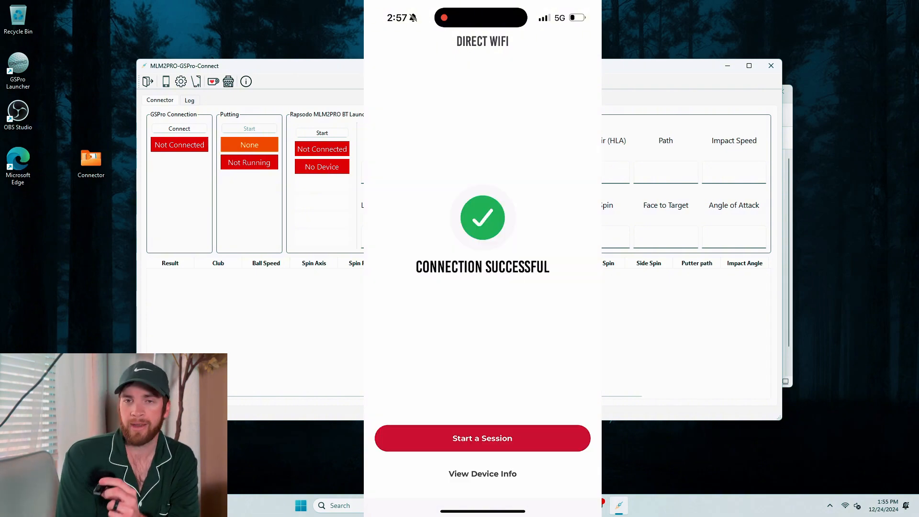
Start a session in the Rapsodo app and exit the alignment screen
left_click(482, 438)
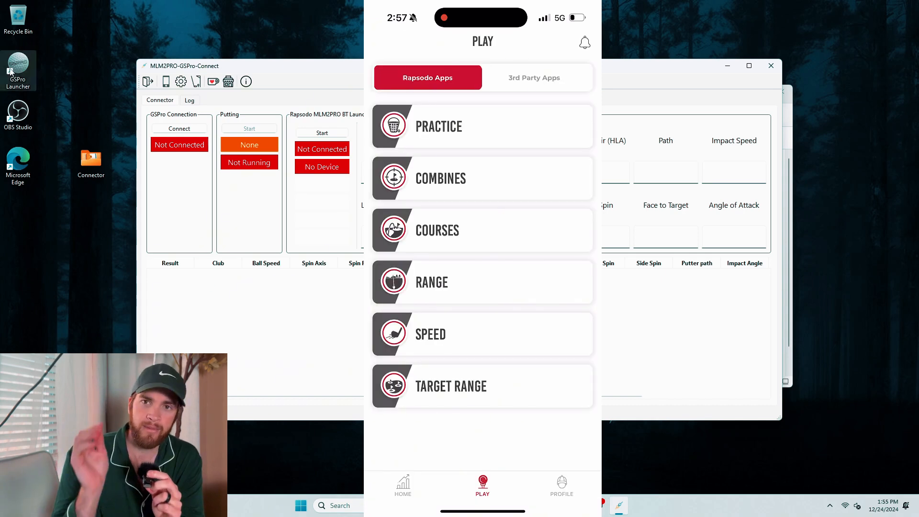
left_click(481, 126)
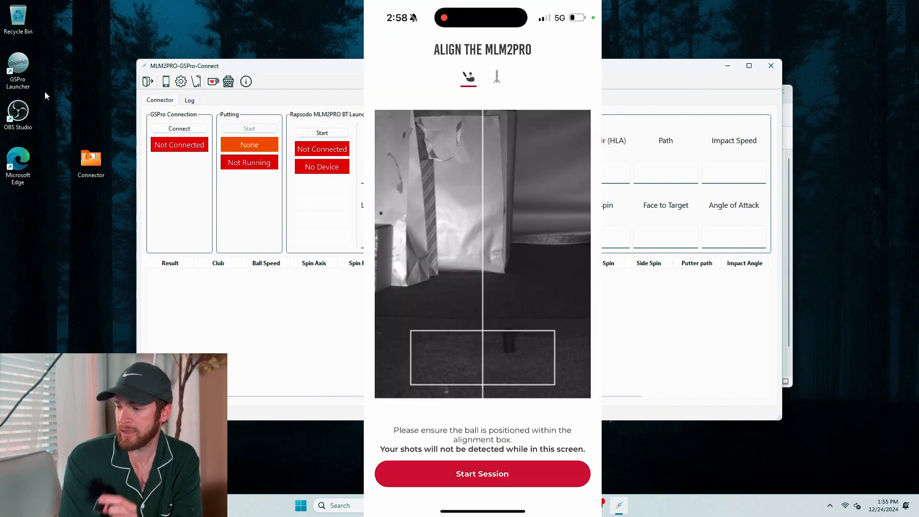
left_click(482, 473)
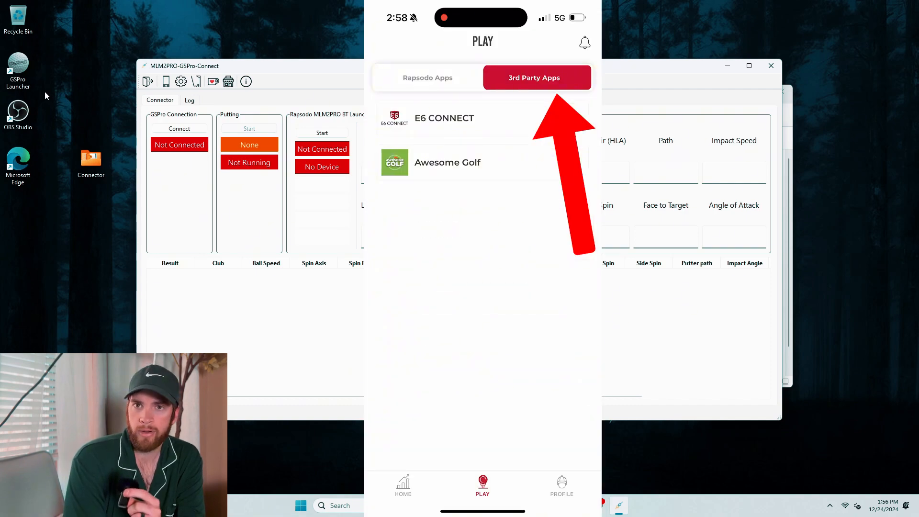
Open Awesome Golf under 3rd Party Apps and authenticate the launch monitor with it
left_click(447, 162)
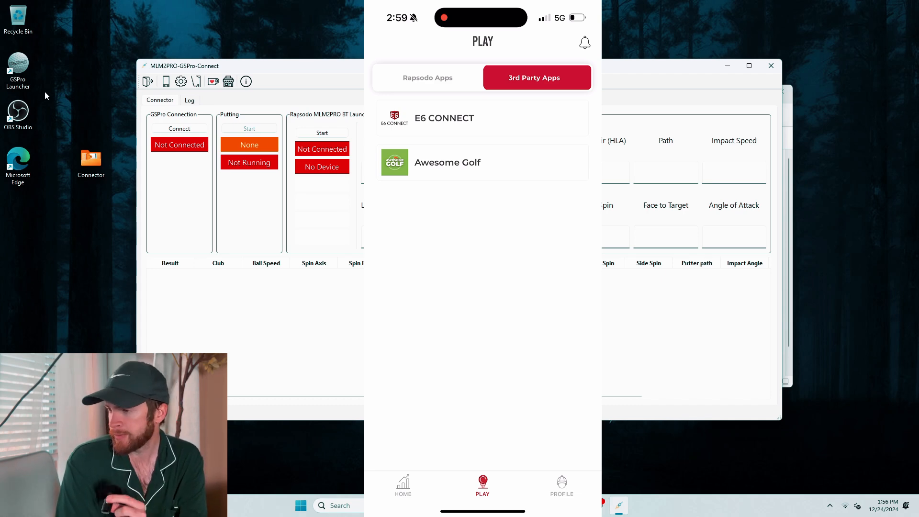
left_click(447, 162)
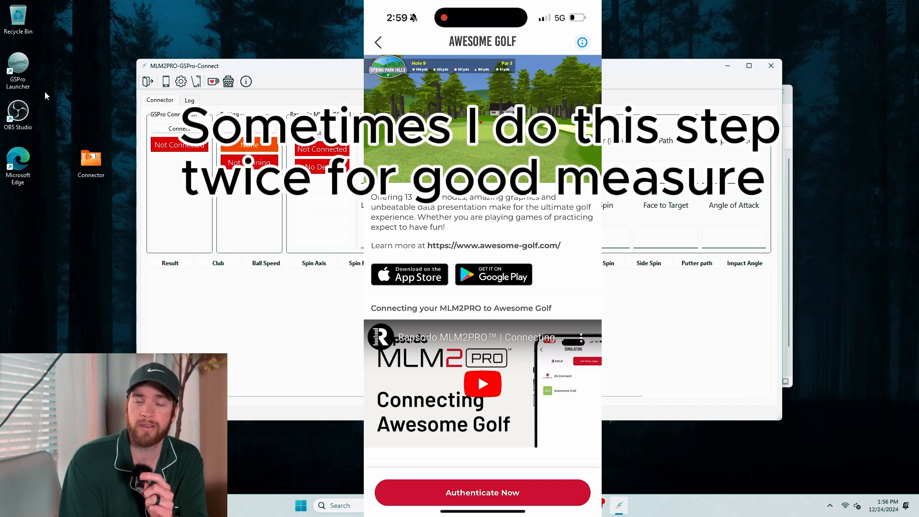
left_click(483, 492)
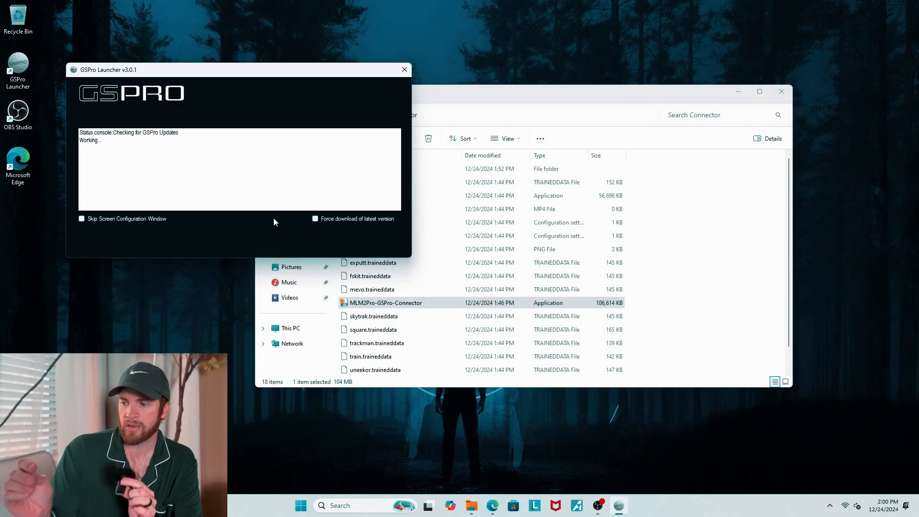
mouse_move(163, 200)
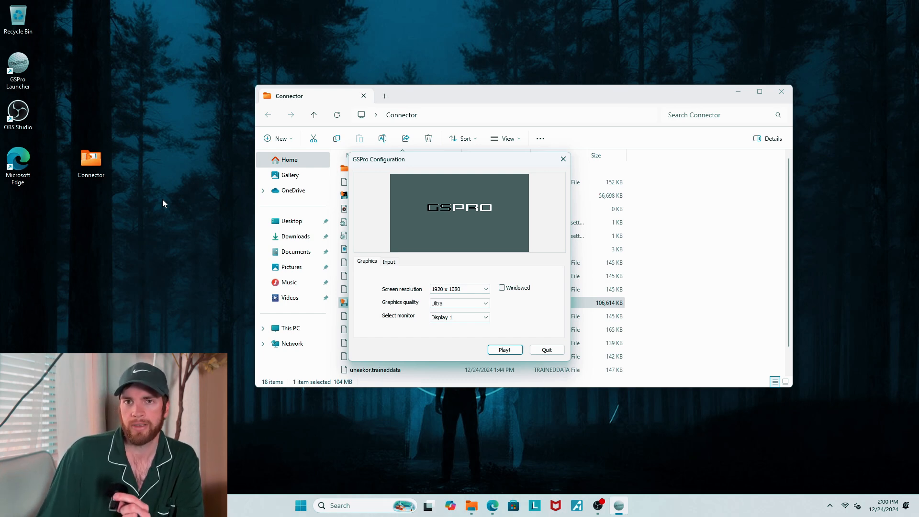
mouse_move(419, 281)
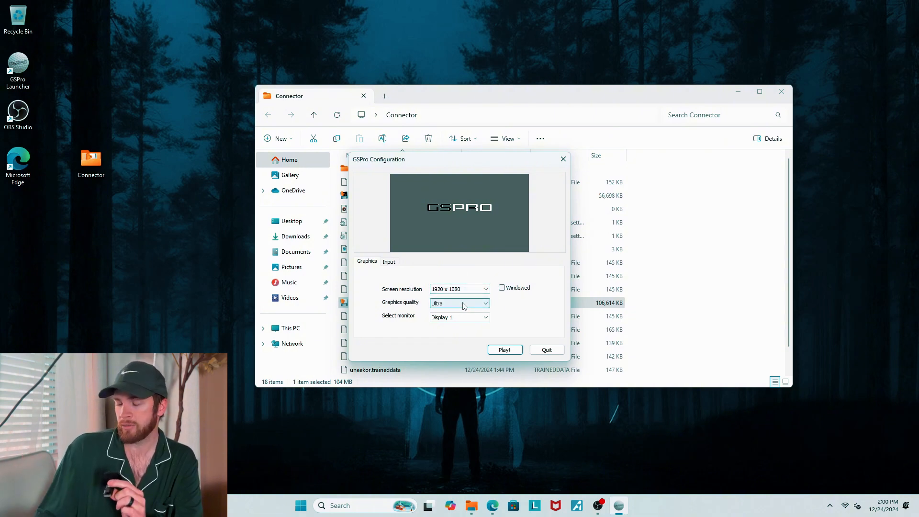
Select Display 1 as the GSPro game monitor
left_click(459, 316)
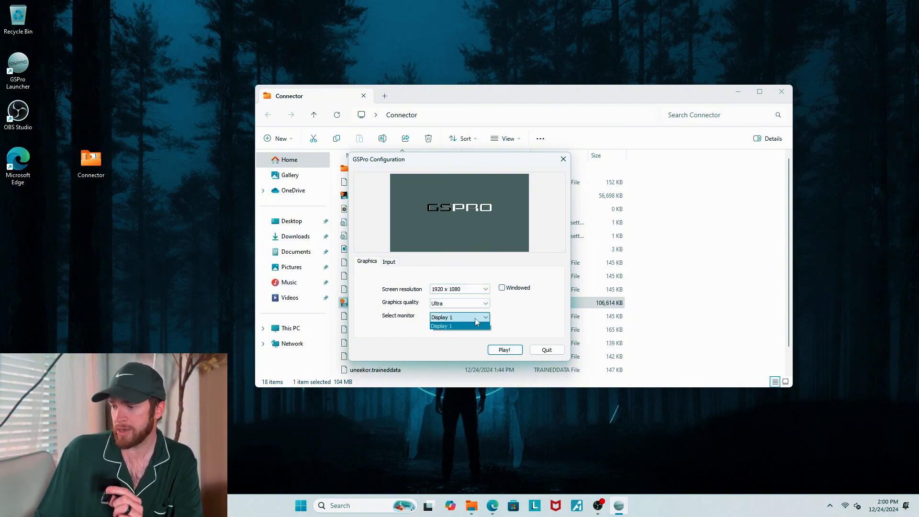
left_click(503, 349)
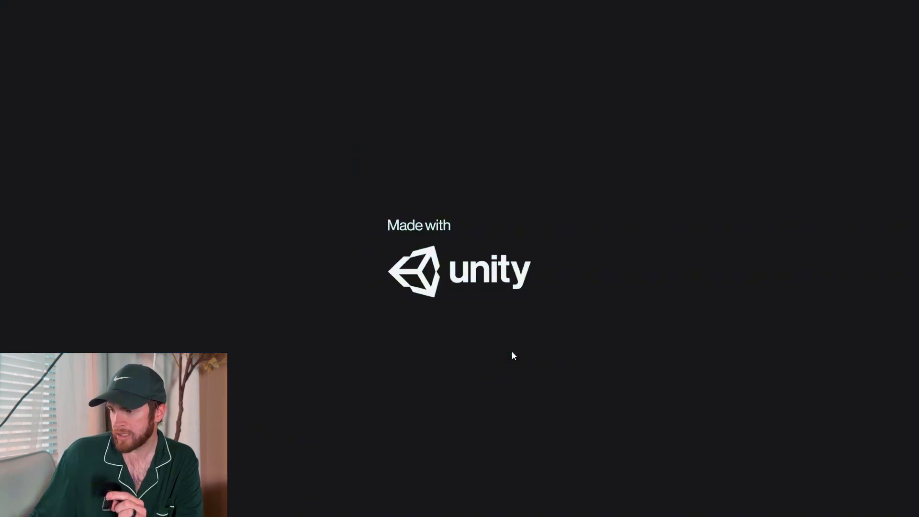
Play GSPro with the chosen settings and relaunch the MLM2Pro-GSPro connector
left_click(290, 506)
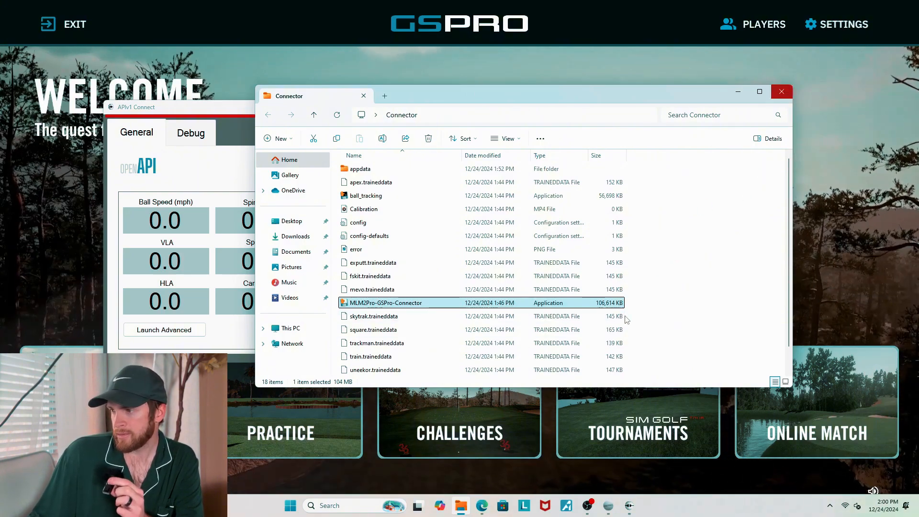
double_click(386, 302)
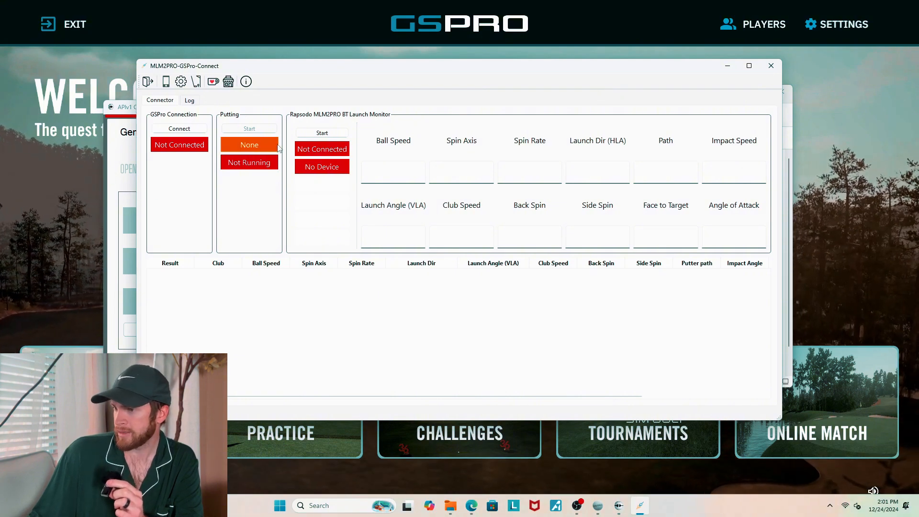
Connect the connector to GSPro and start the Rapsodo MLM2PRO BT launch monitor
left_click(179, 129)
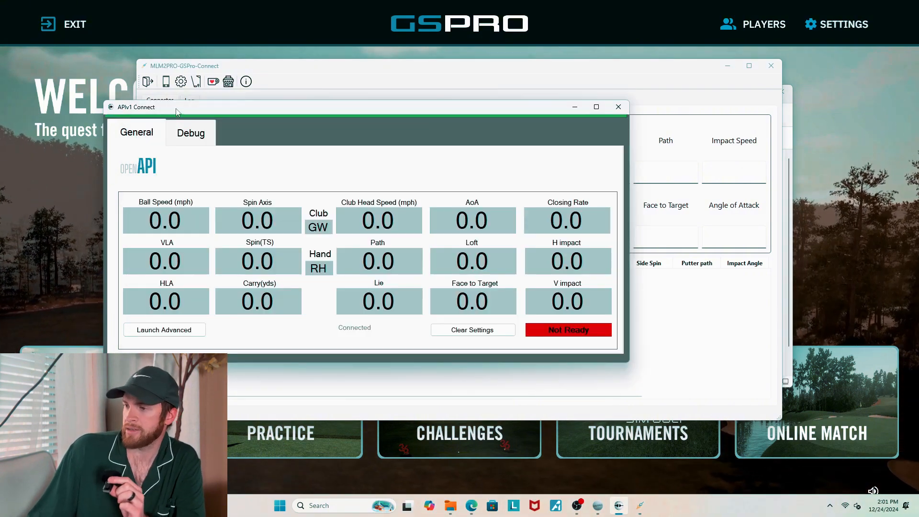
mouse_move(349, 149)
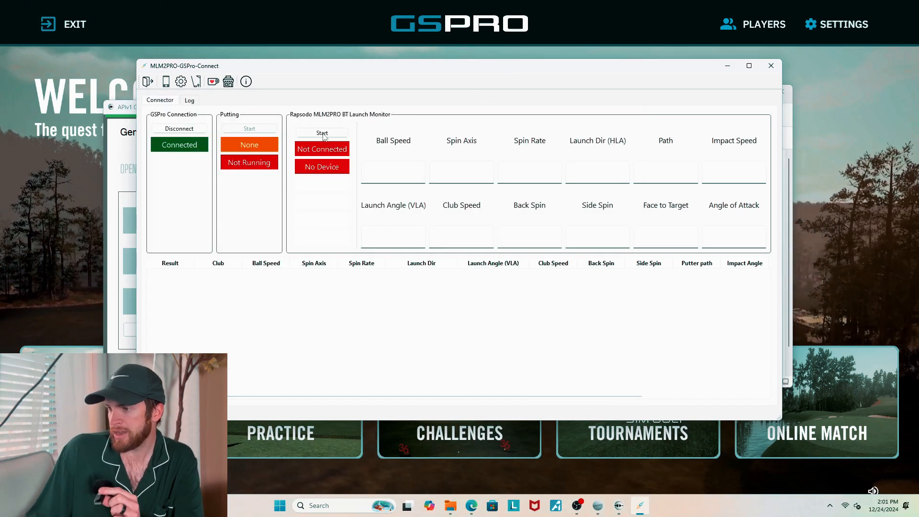
left_click(322, 133)
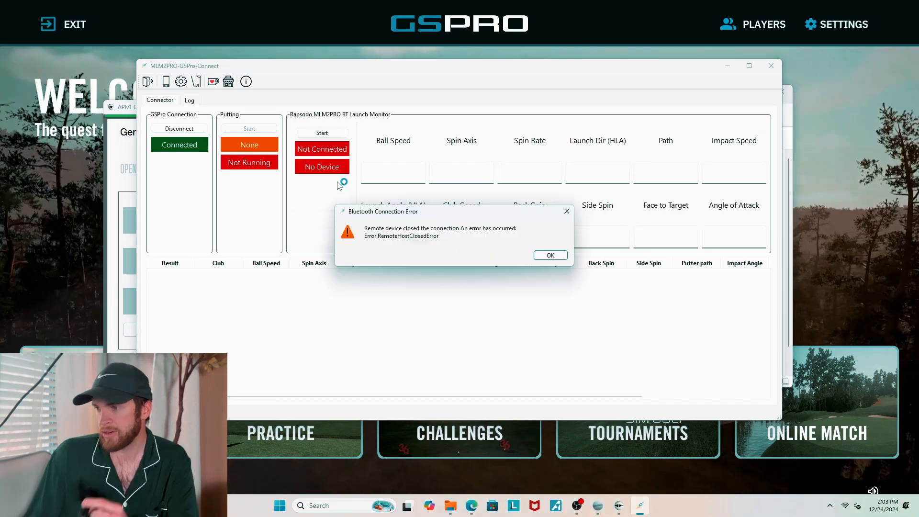
Dismiss the Bluetooth error, retry Start, and disable Microsoft Bluetooth LE Enumerator in Device Manager
left_click(549, 255)
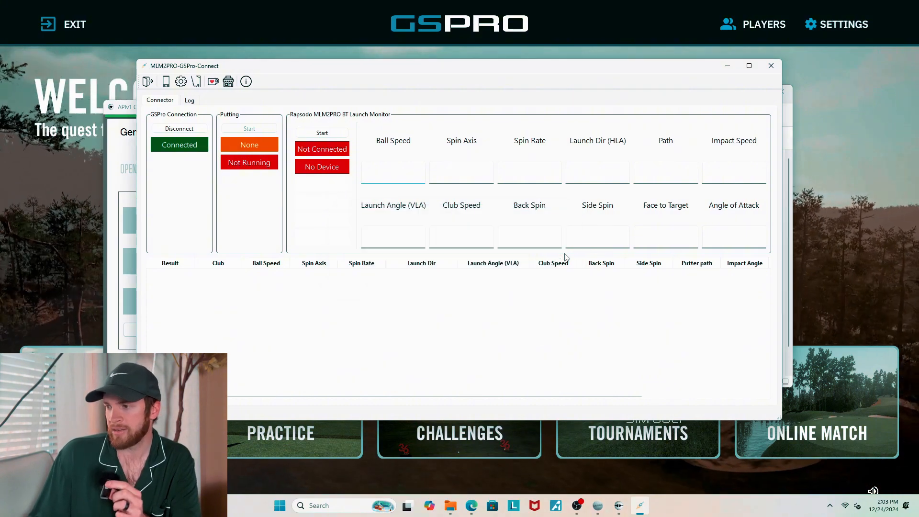
left_click(322, 133)
type("device")
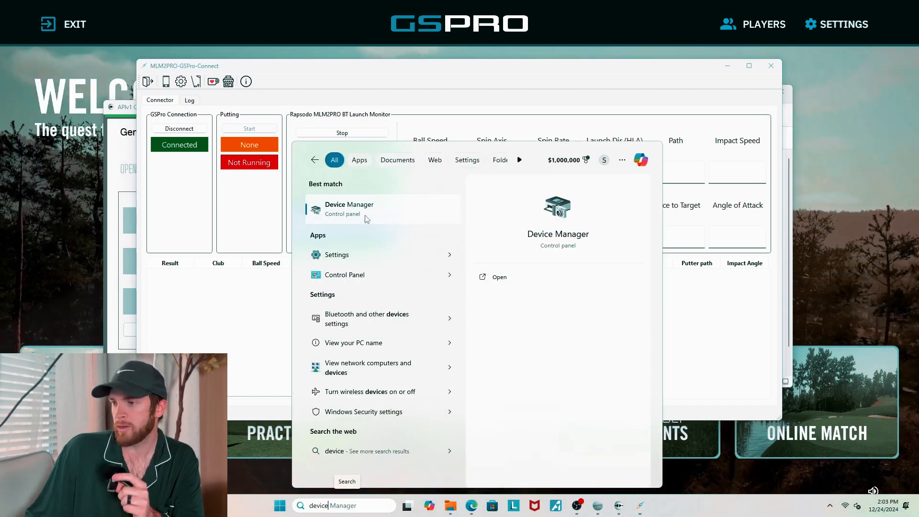
left_click(349, 209)
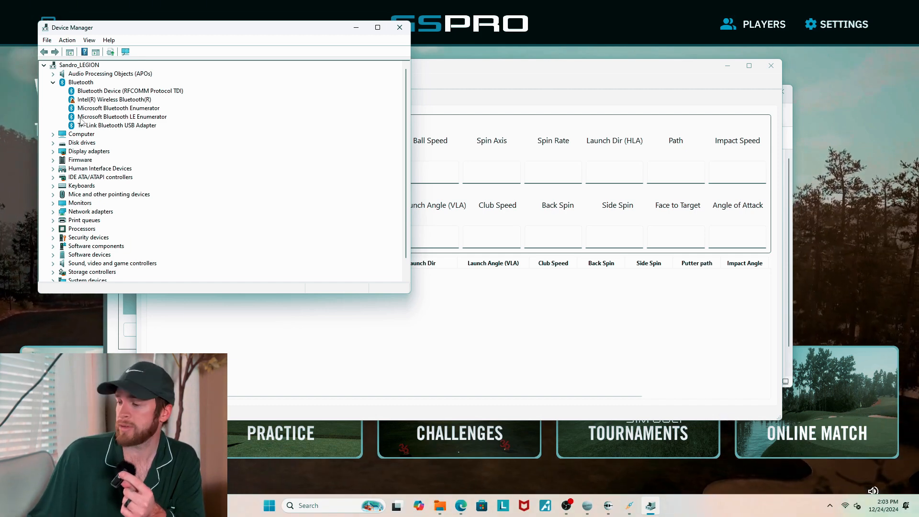
right_click(122, 117)
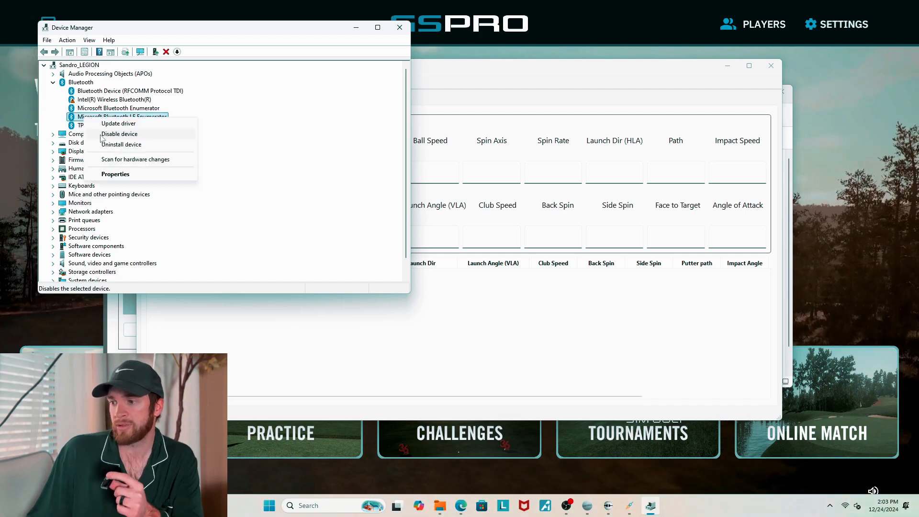
left_click(120, 134)
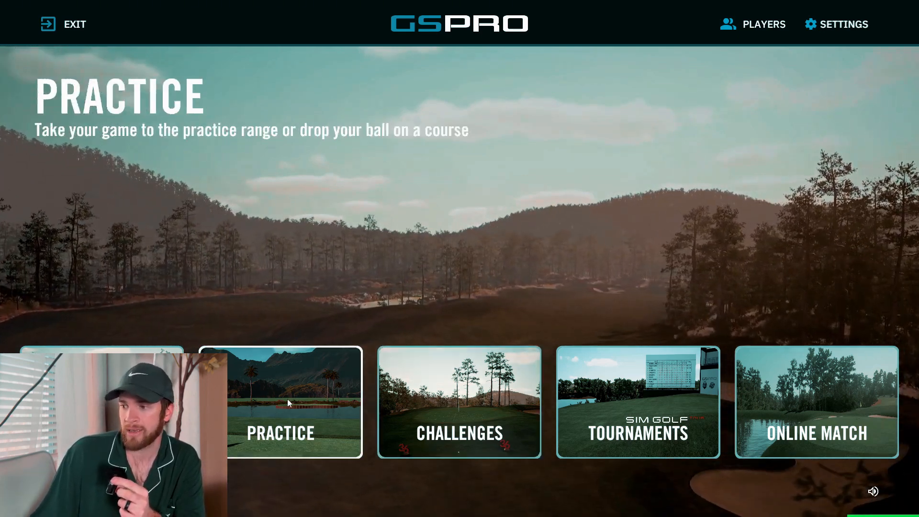
Pick Practice, then Practice Range, from the GSPro main menu
left_click(279, 402)
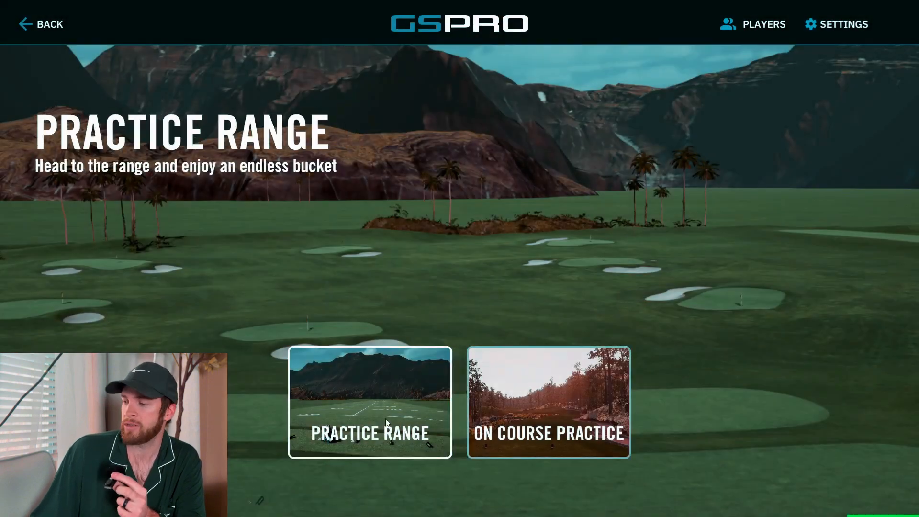
left_click(370, 402)
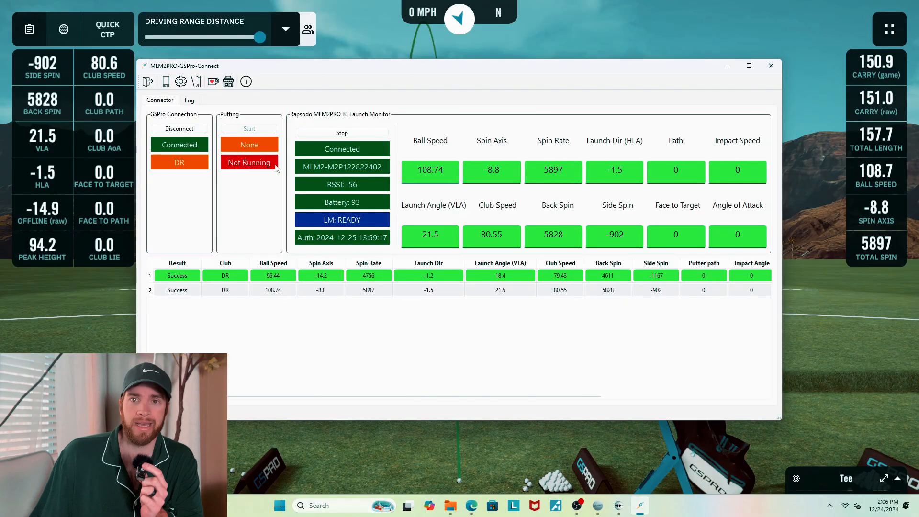
mouse_move(267, 115)
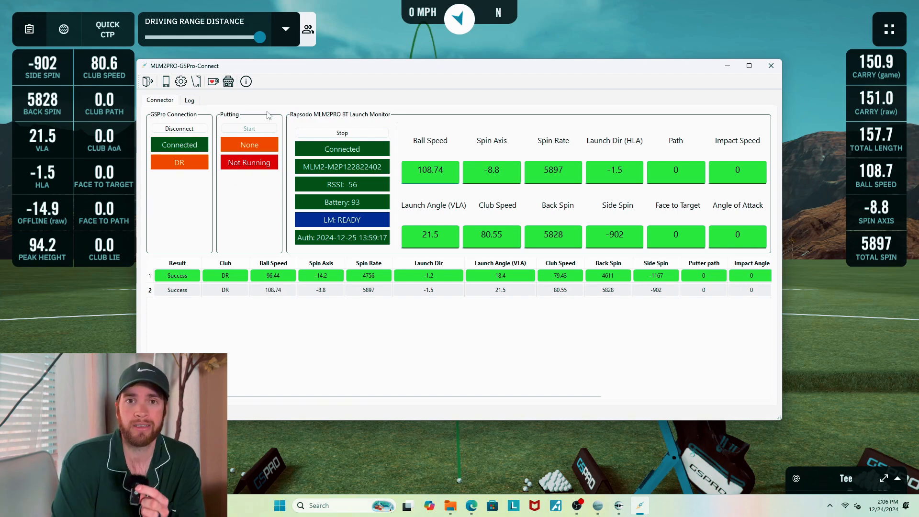